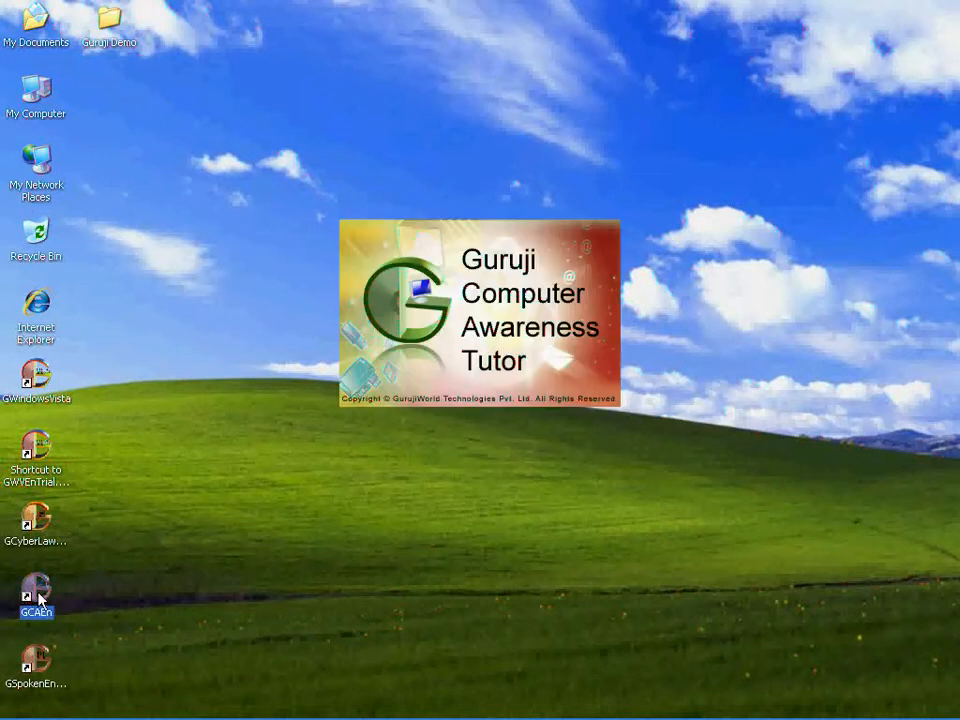
{"action": "mouse_move", "coordinate": [588, 277]}
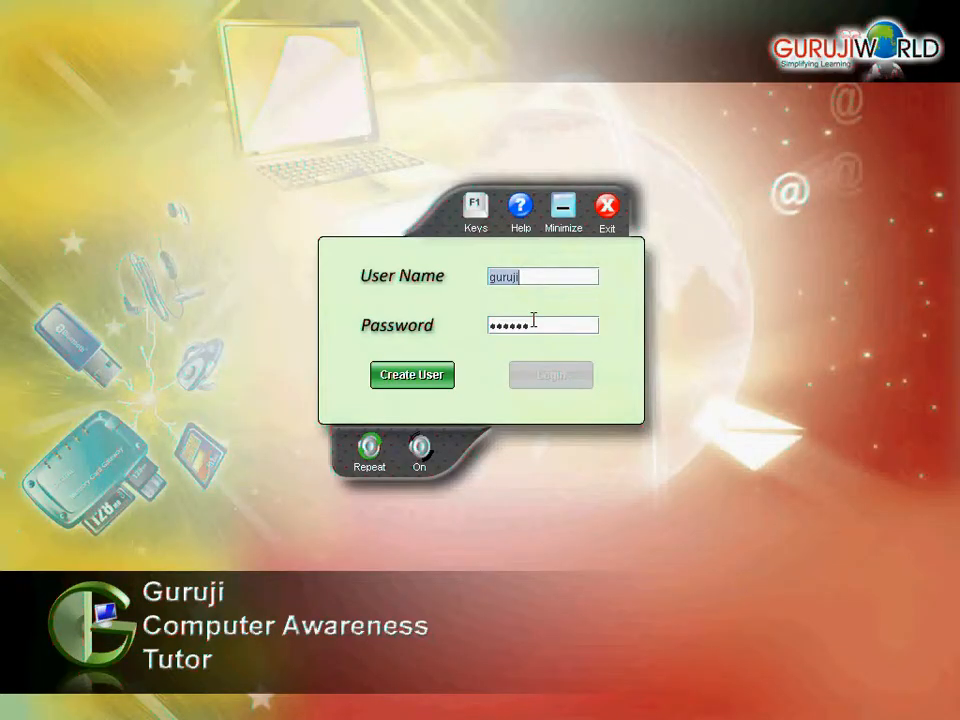
{"action": "mouse_move", "coordinate": [551, 375]}
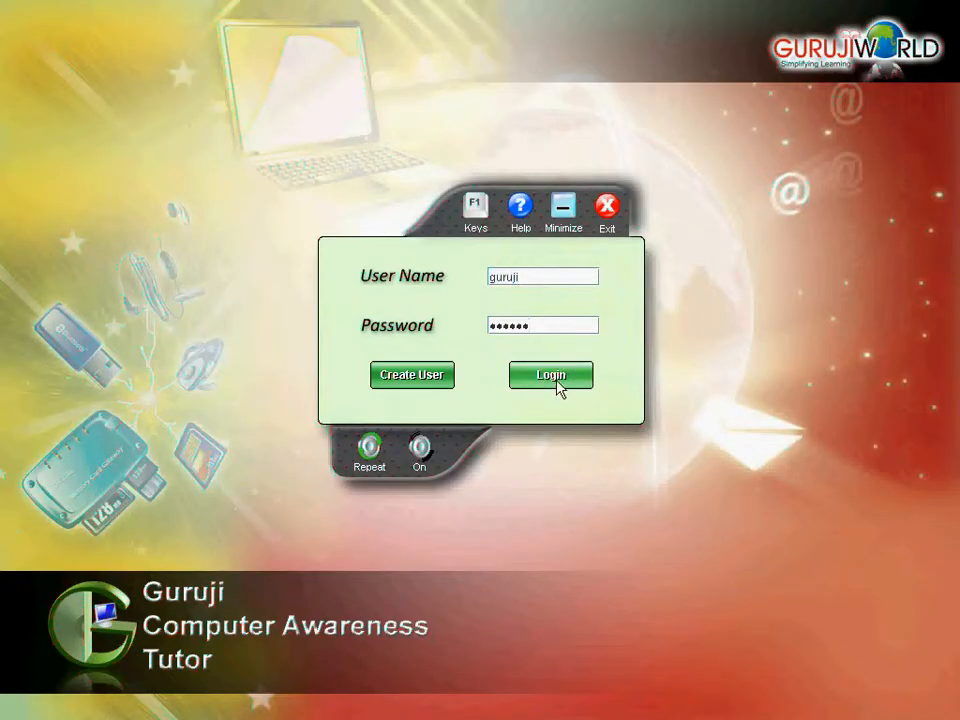
{"action": "mouse_move", "coordinate": [550, 375]}
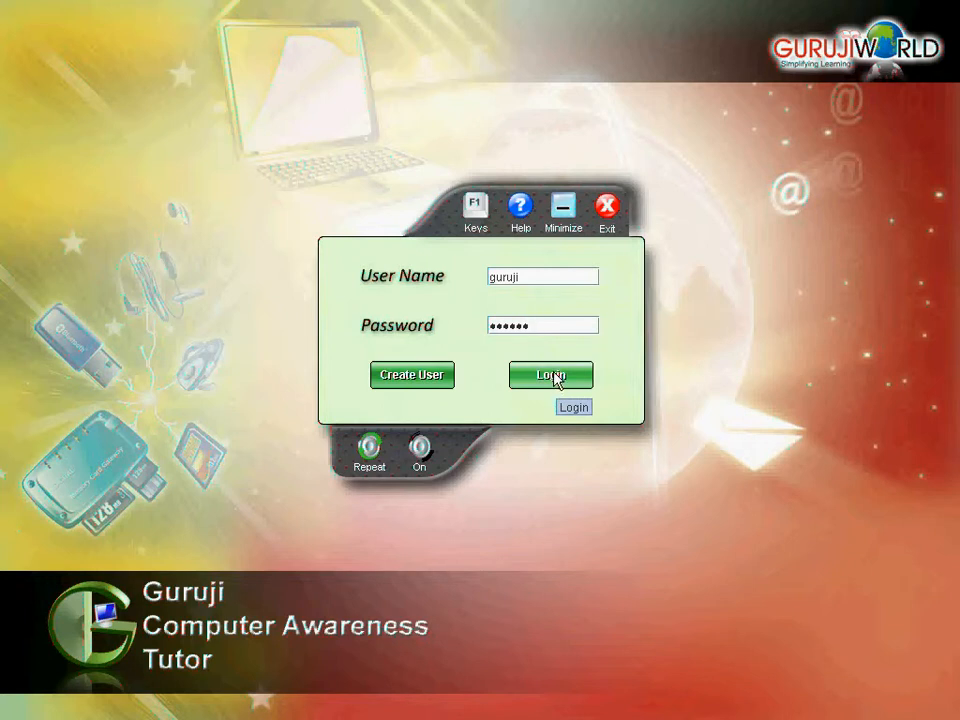
Step: Log in, decline resuming the bookmark, and open lesson 1.1 What is a Computer?
{"action": "left_click", "coordinate": [551, 375]}
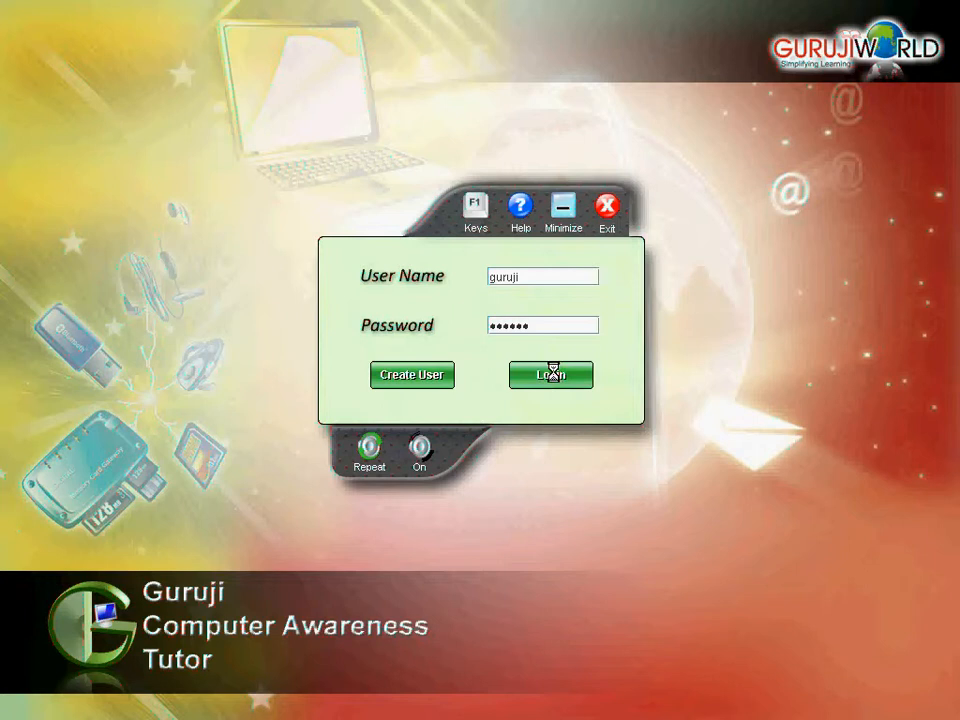
{"action": "left_click", "coordinate": [551, 375]}
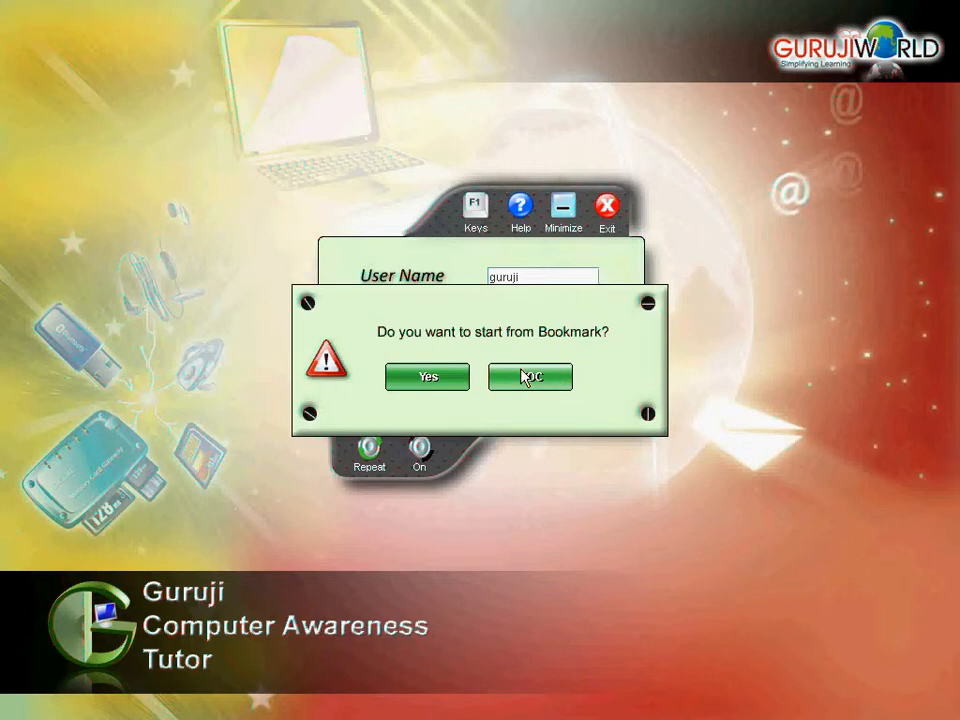
{"action": "left_click", "coordinate": [530, 376]}
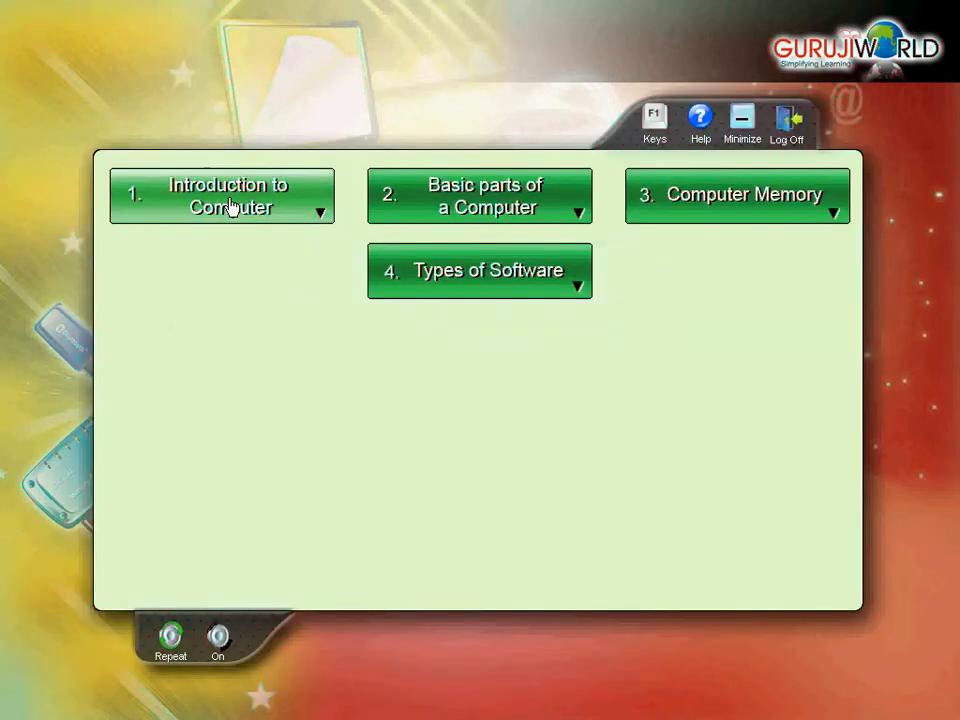
{"action": "left_click", "coordinate": [228, 196]}
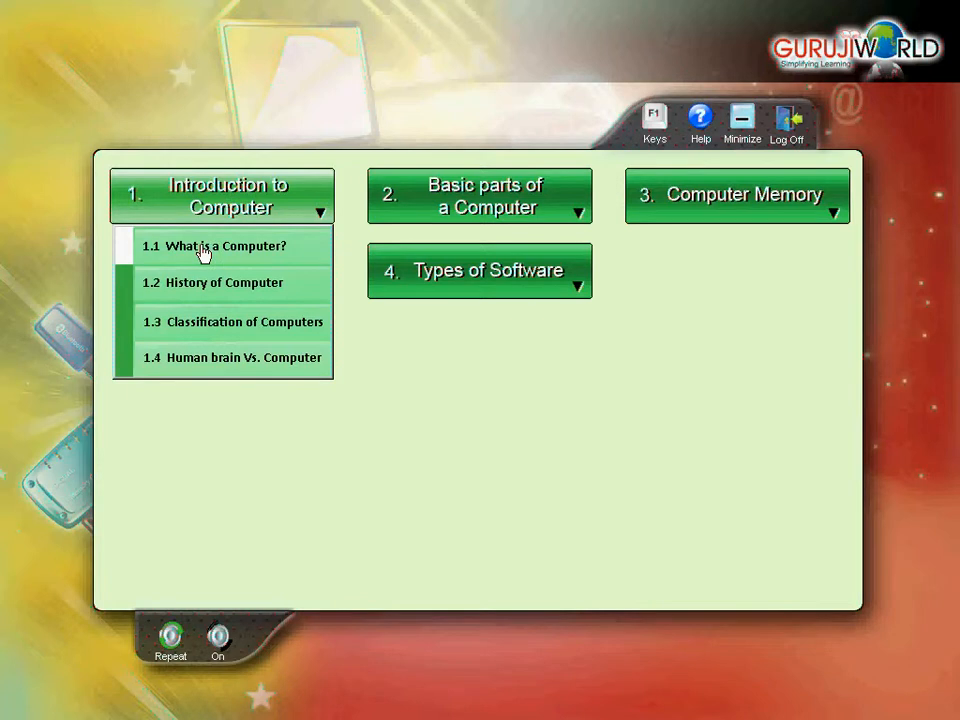
{"action": "left_click", "coordinate": [225, 245]}
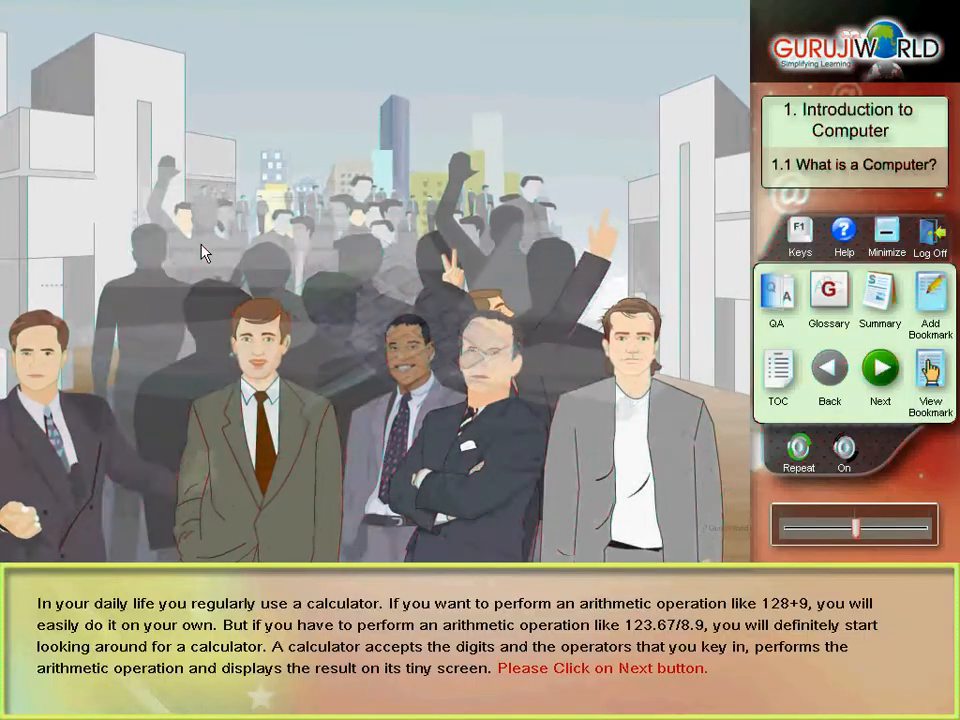
Step: Advance lesson 1.1 until the calculator computes 123.67/8.9 and displays 13.89
{"action": "left_click", "coordinate": [879, 368]}
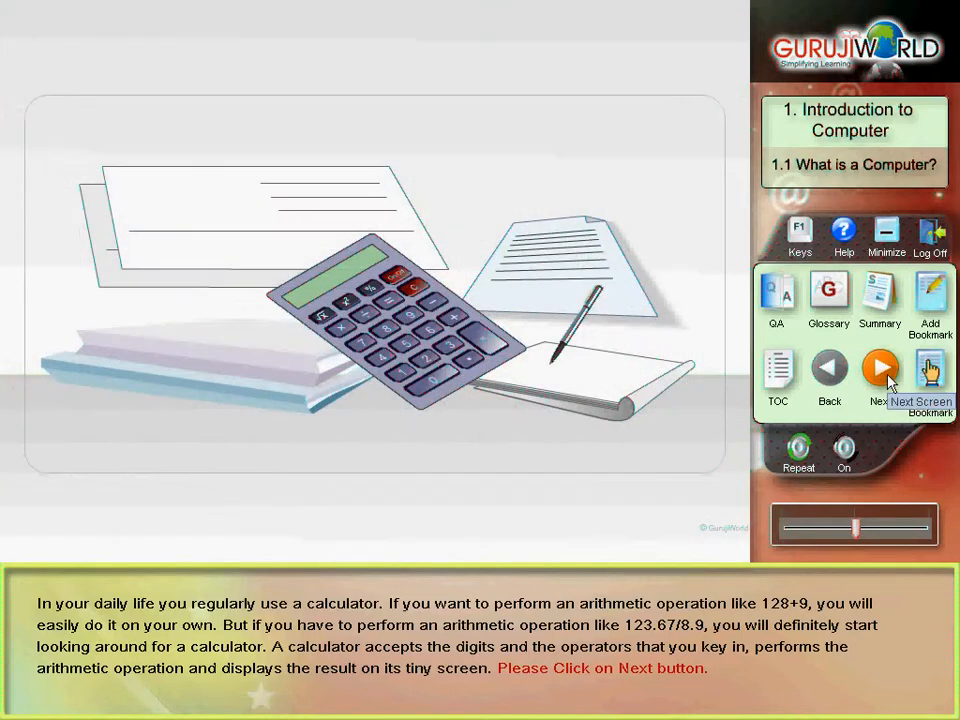
{"action": "left_click", "coordinate": [879, 368]}
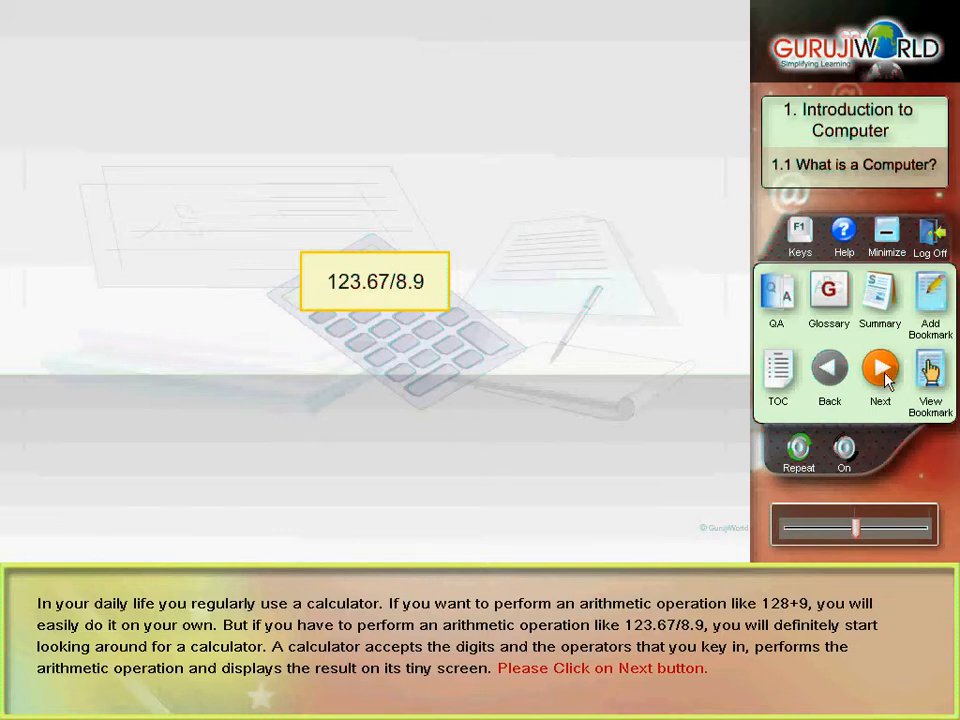
{"action": "left_click", "coordinate": [879, 368]}
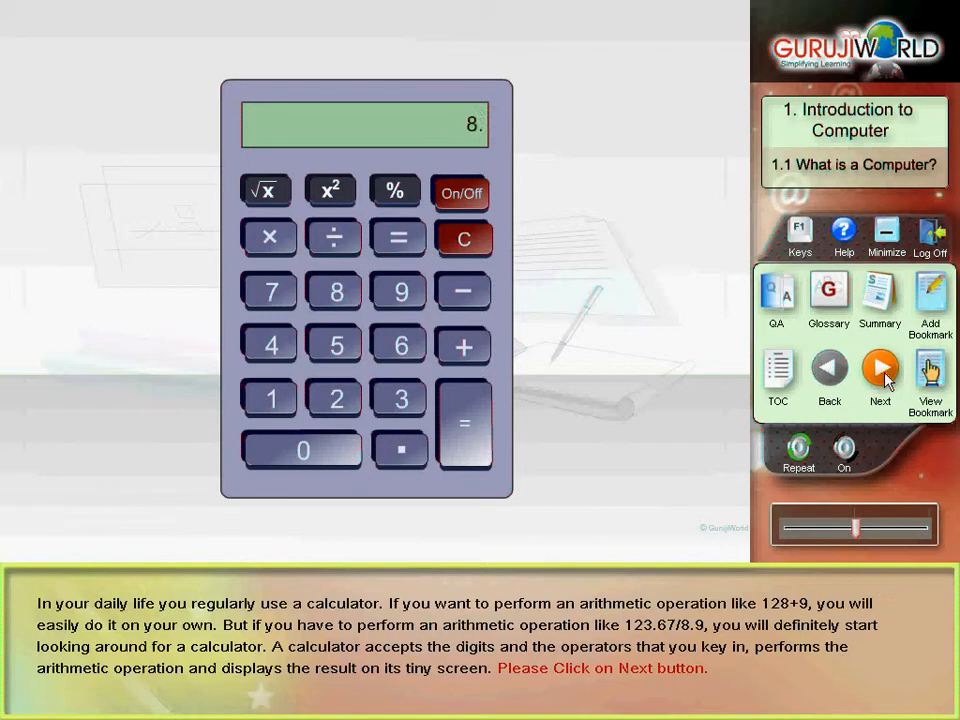
{"action": "left_click", "coordinate": [401, 291]}
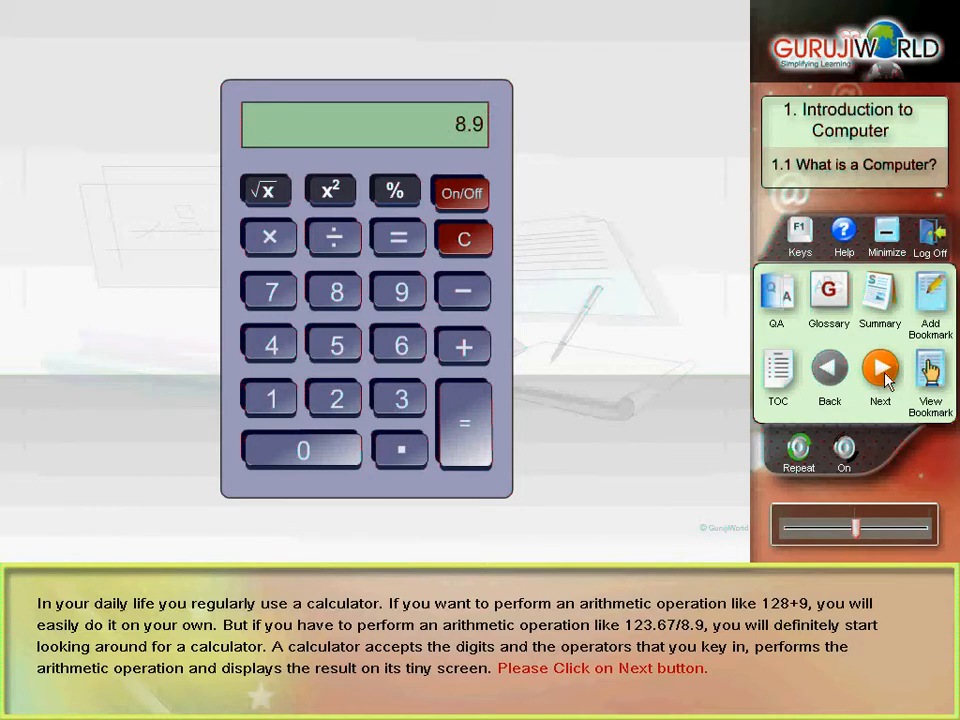
{"action": "left_click", "coordinate": [463, 423]}
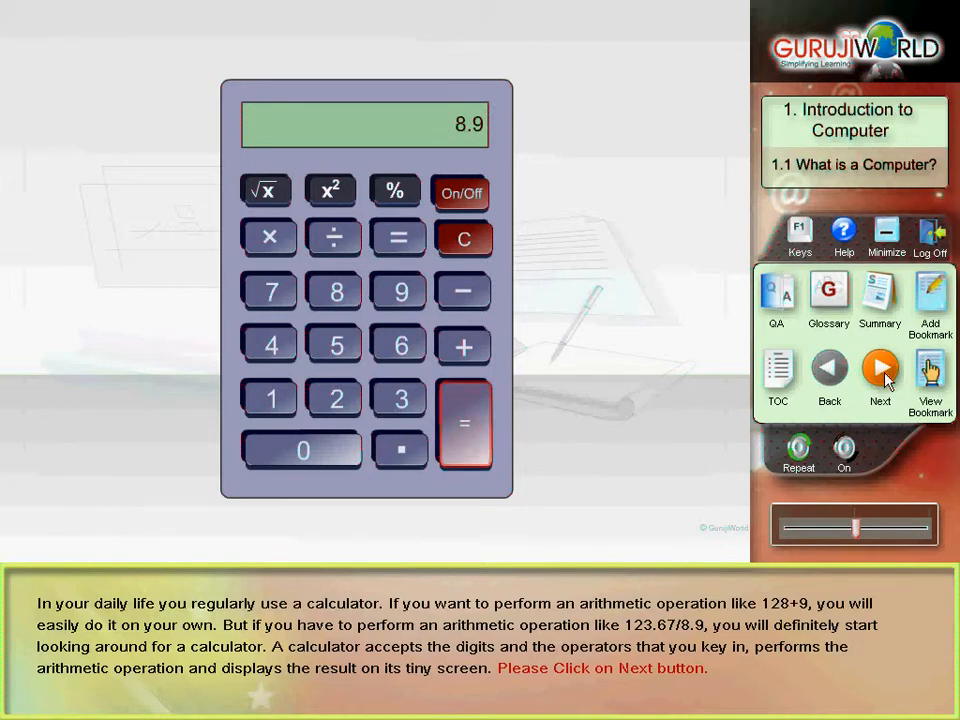
{"action": "left_click", "coordinate": [463, 423]}
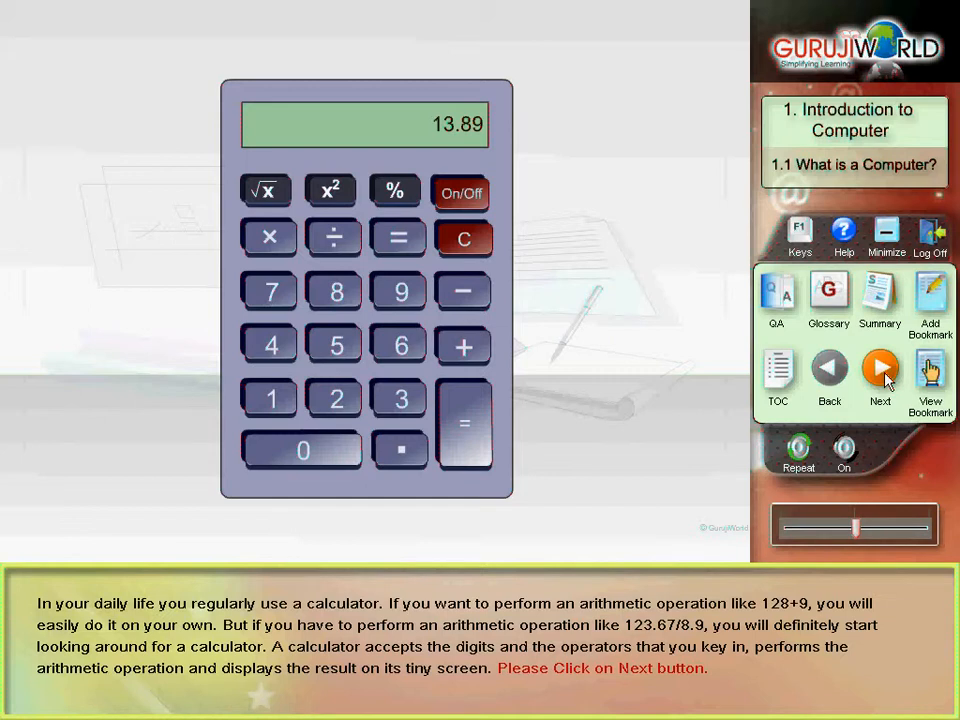
Step: Advance past the calculator, mixer and car analogies to the computers' popularity screen
{"action": "left_click", "coordinate": [879, 375]}
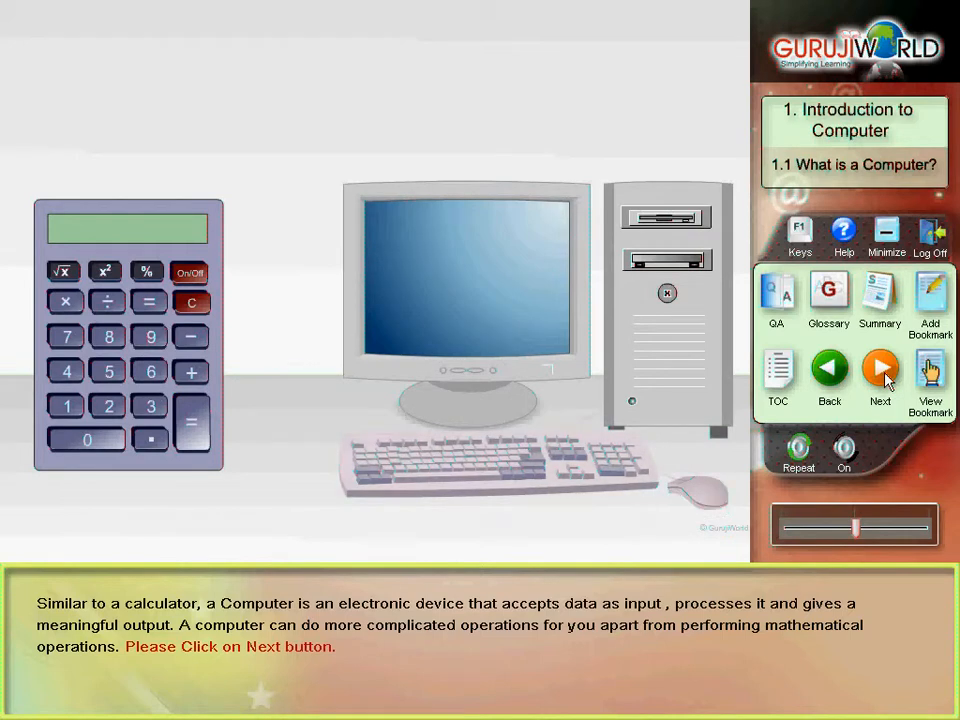
{"action": "left_click", "coordinate": [879, 375]}
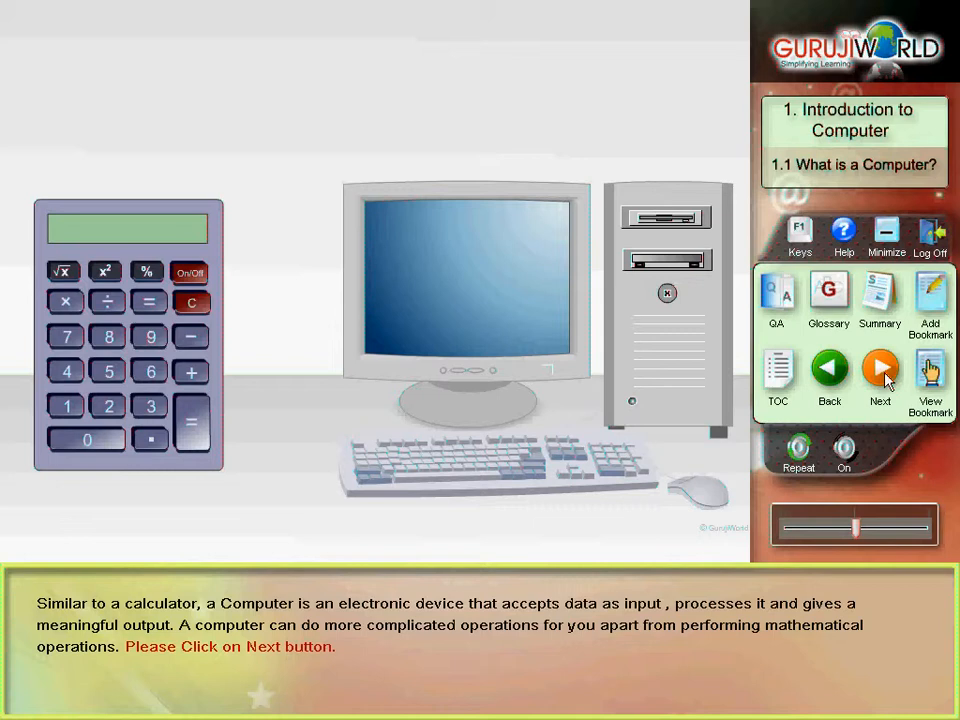
{"action": "left_click", "coordinate": [879, 375]}
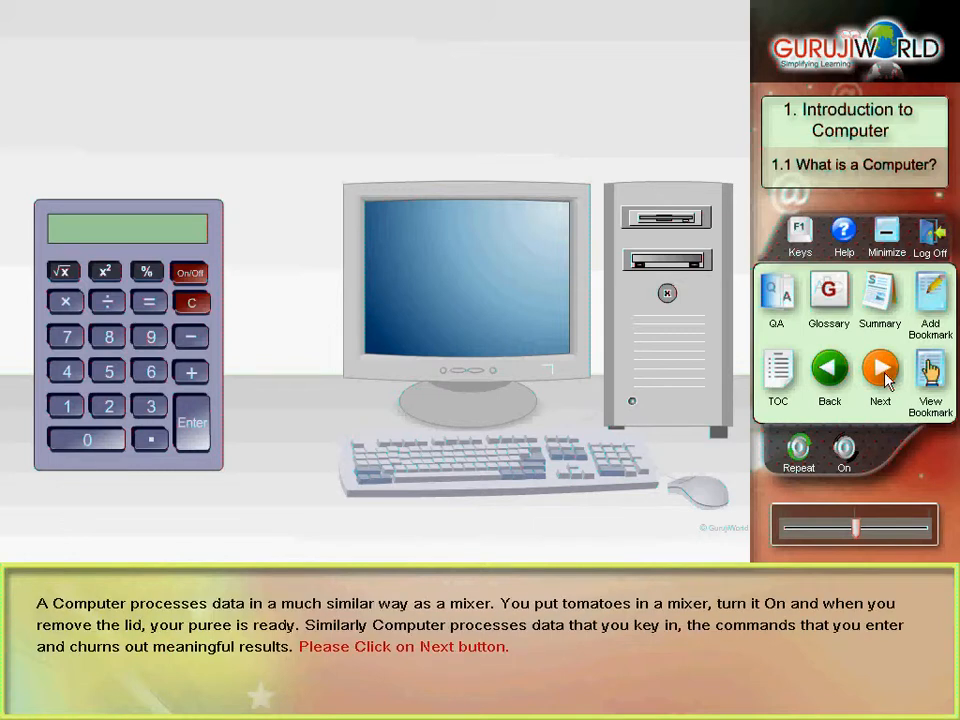
{"action": "left_click", "coordinate": [879, 375]}
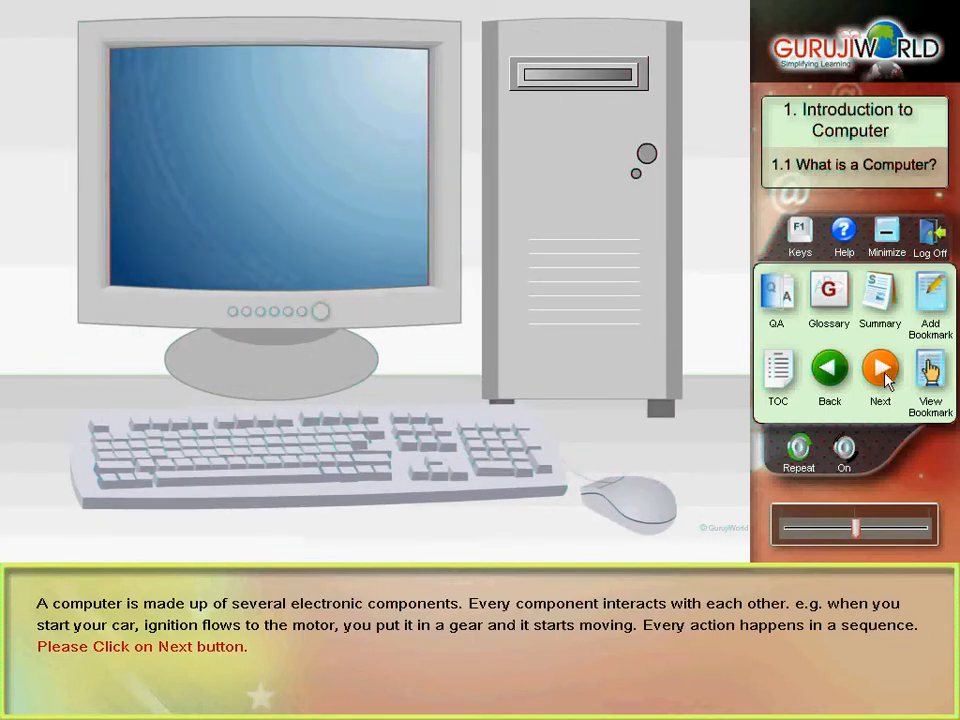
{"action": "left_click", "coordinate": [879, 371]}
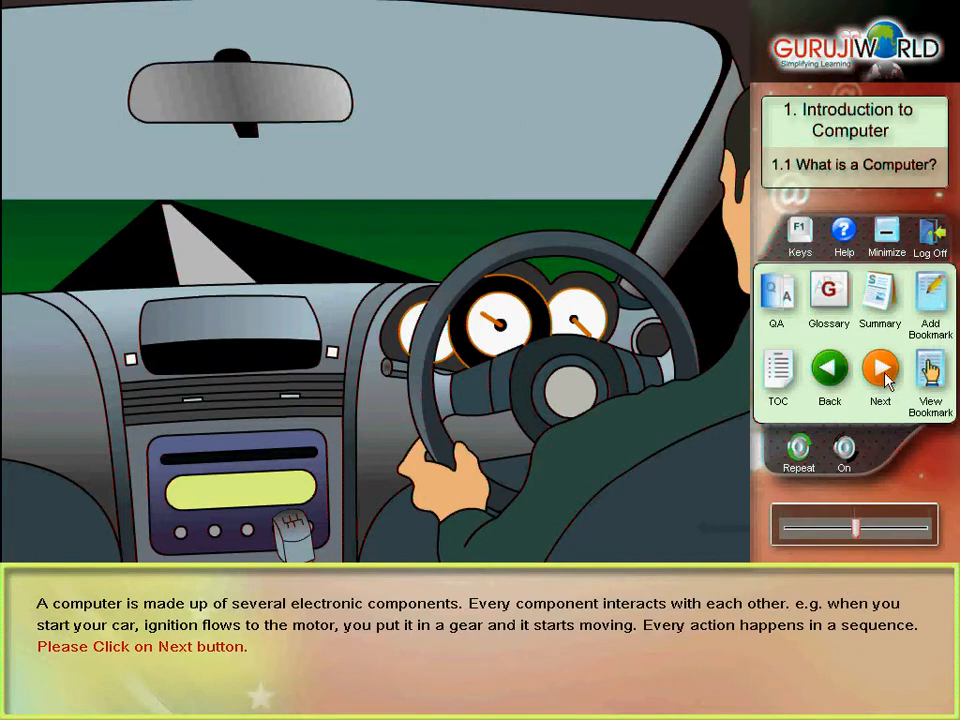
{"action": "left_click", "coordinate": [879, 375]}
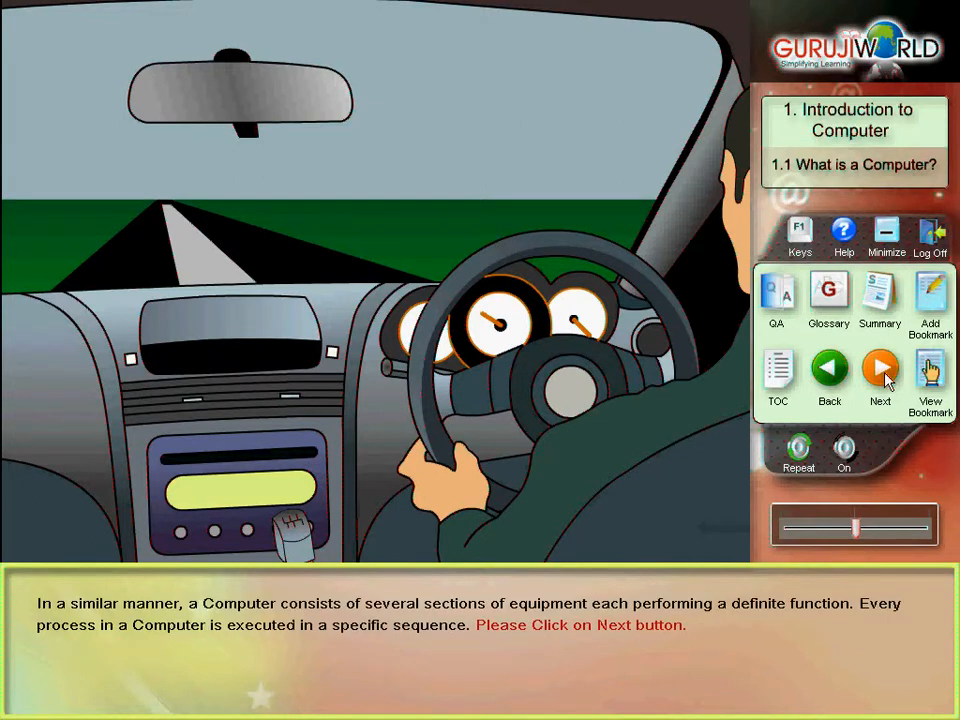
{"action": "left_click", "coordinate": [880, 375]}
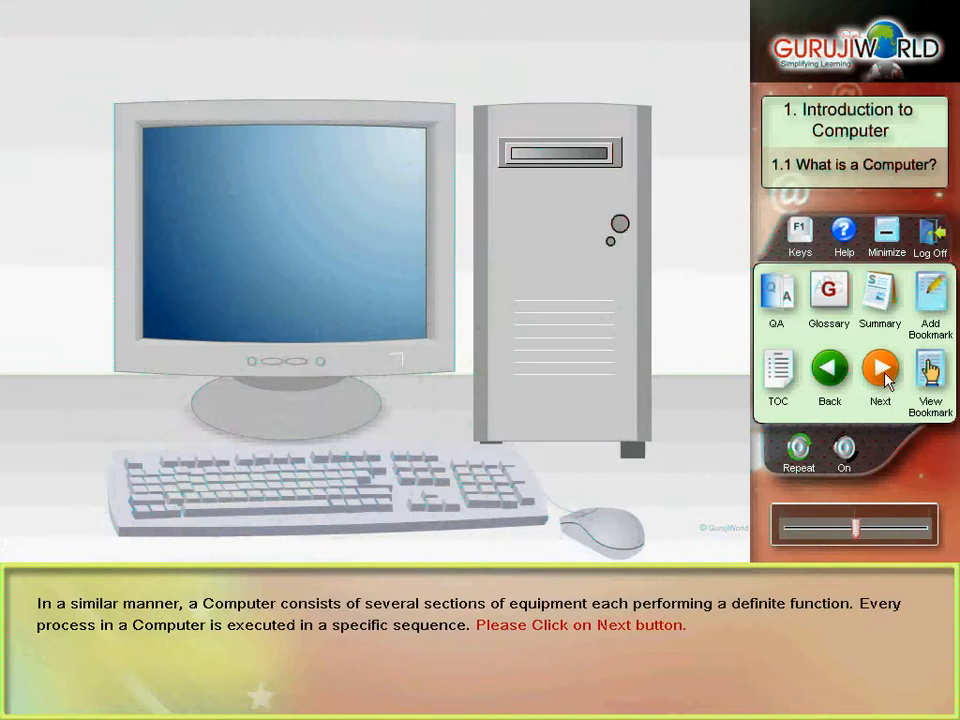
{"action": "left_click", "coordinate": [879, 375]}
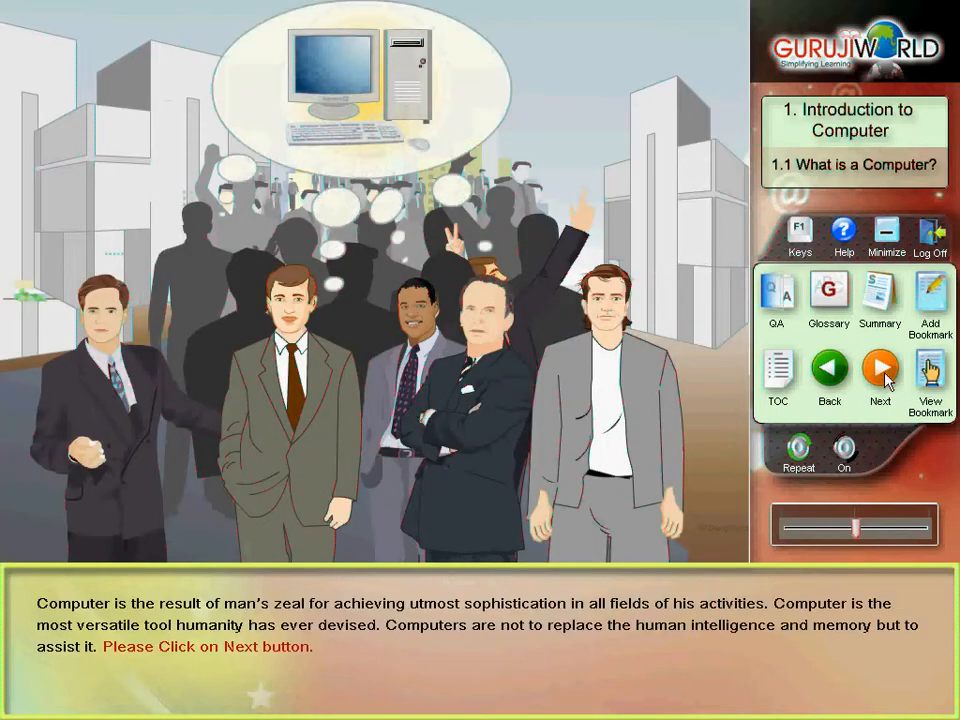
{"action": "left_click", "coordinate": [879, 375]}
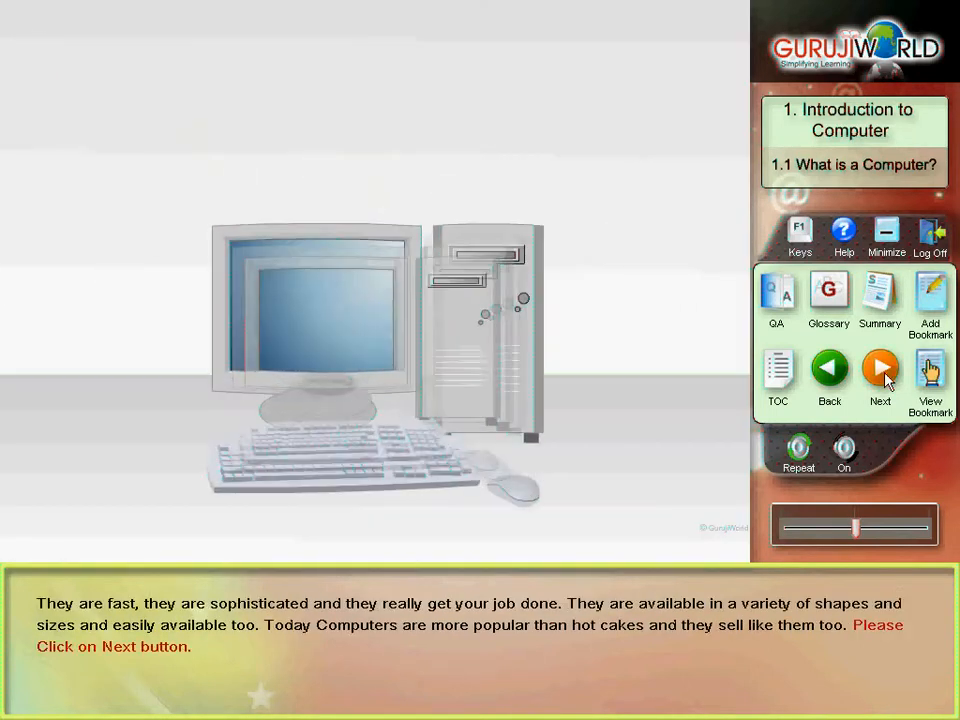
Step: Finish lesson 1.1 and reach 1.2 History of Computer's abacus screen
{"action": "left_click", "coordinate": [879, 372]}
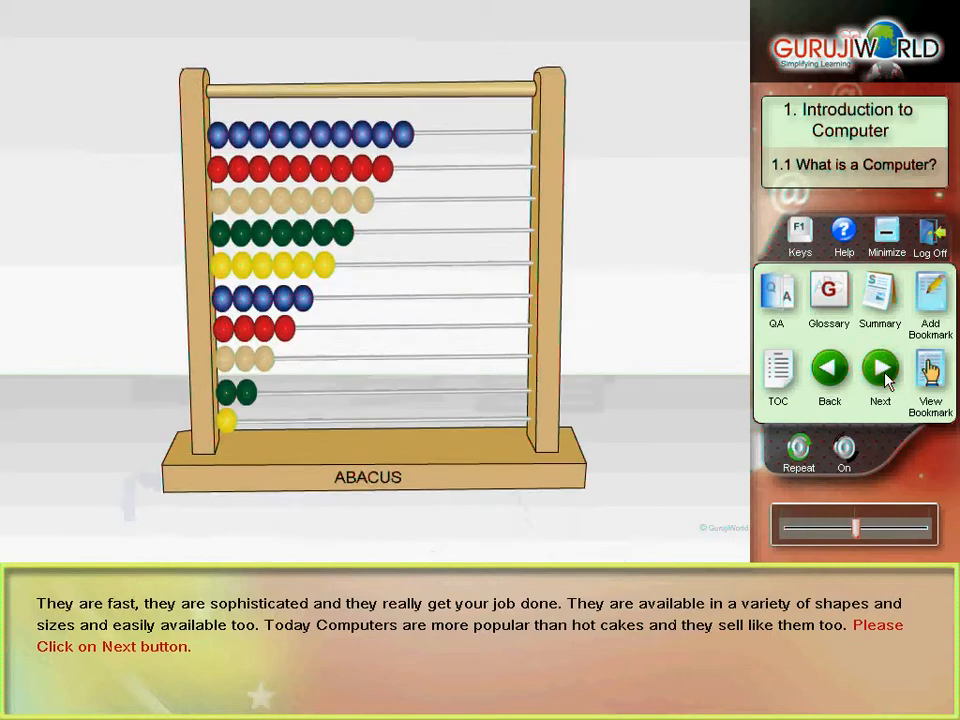
{"action": "left_click", "coordinate": [879, 375]}
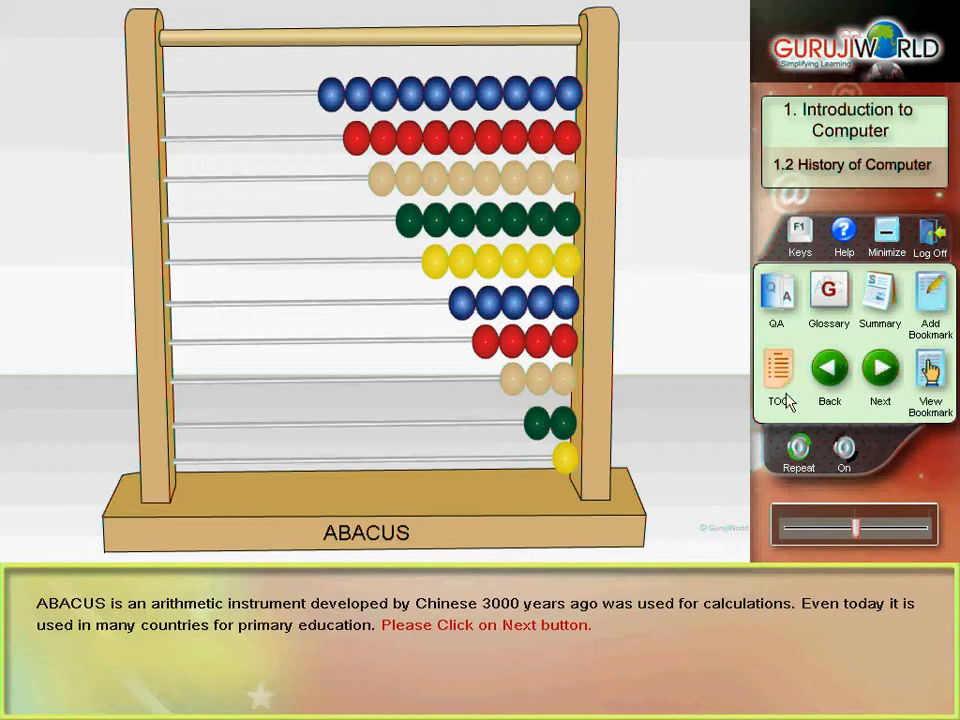
Step: Jump via the TOC to lesson 1.3 Classification of Computers
{"action": "left_click", "coordinate": [778, 375]}
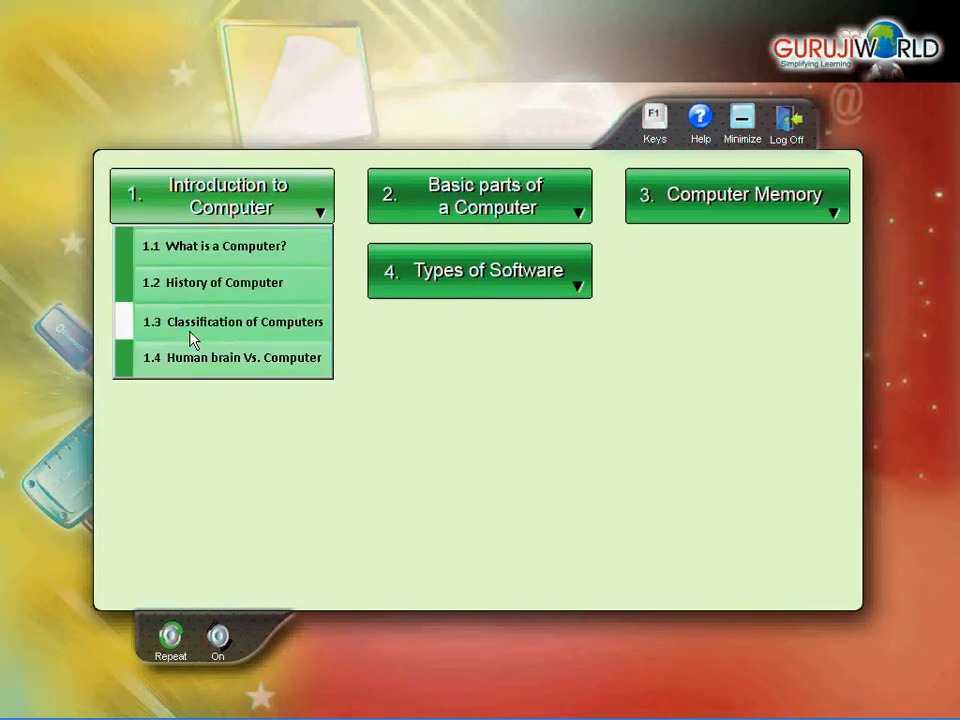
{"action": "left_click", "coordinate": [242, 321]}
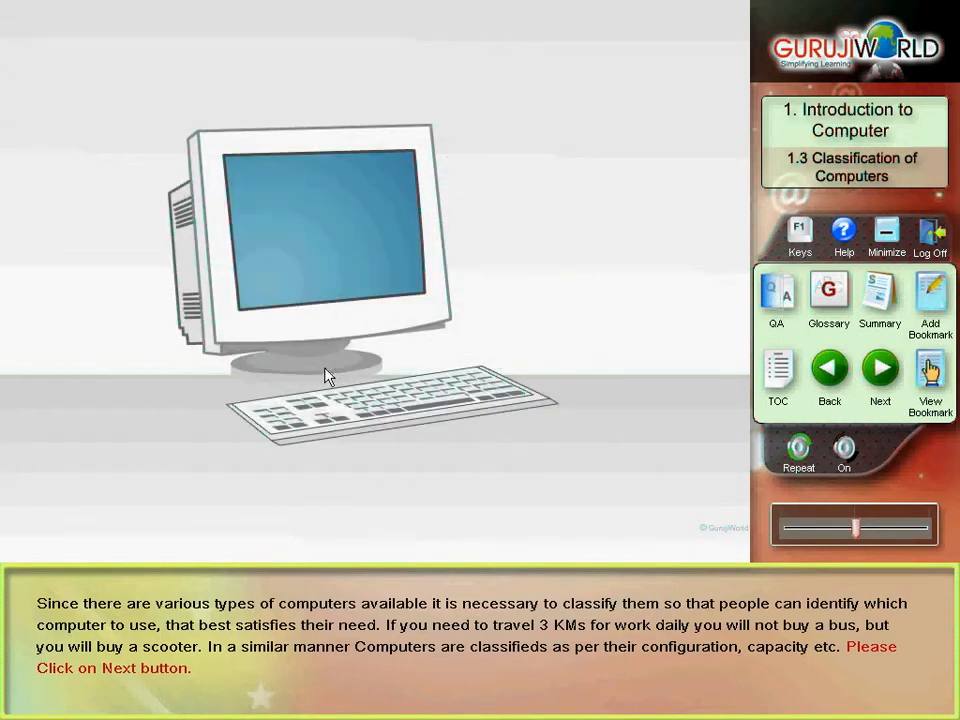
Step: Advance past the bus-and-scooter analogy to the four computer types screen
{"action": "left_click", "coordinate": [880, 370]}
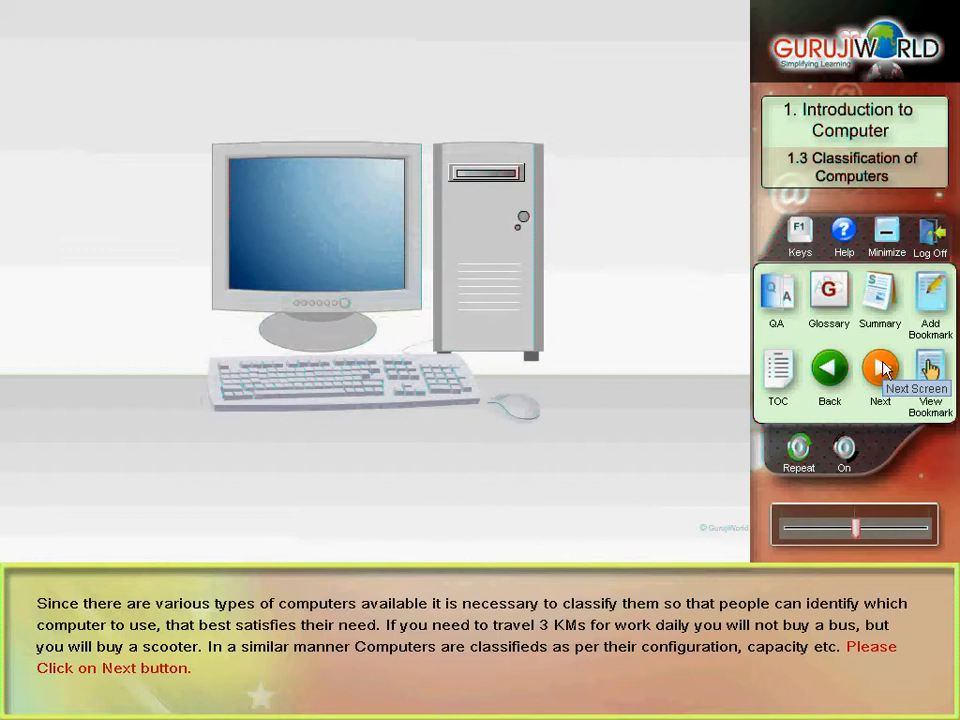
{"action": "left_click", "coordinate": [879, 375]}
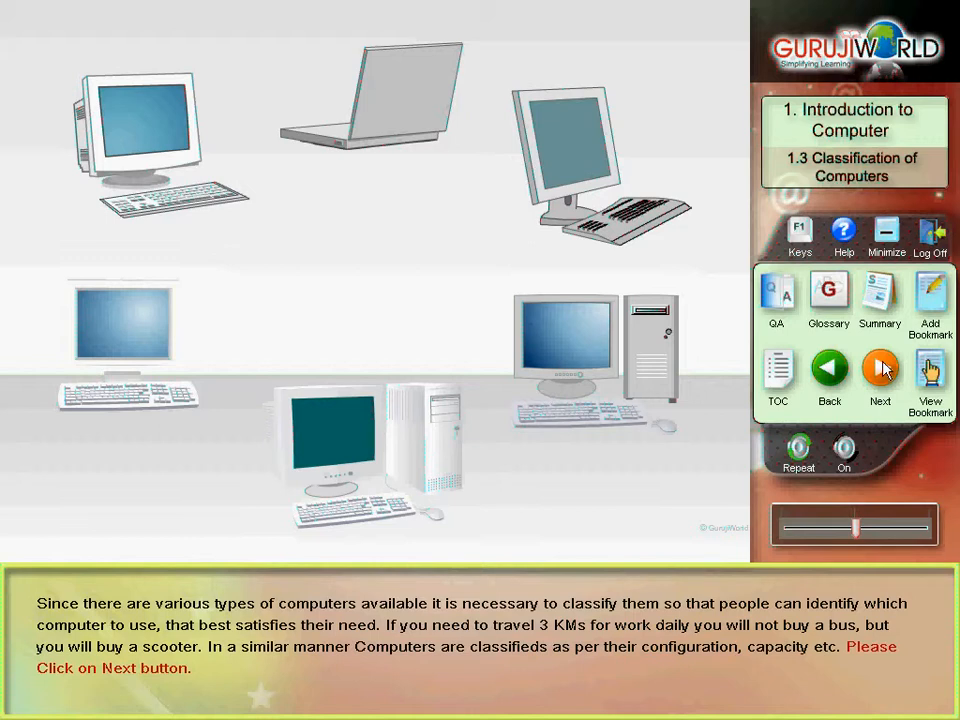
{"action": "left_click", "coordinate": [879, 370]}
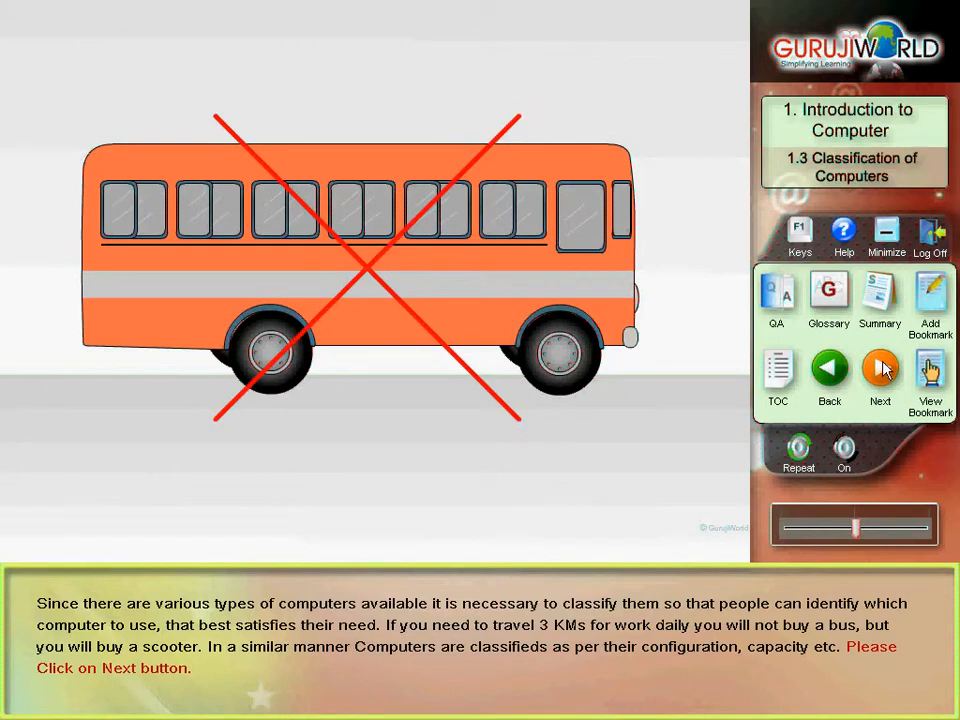
{"action": "left_click", "coordinate": [879, 375]}
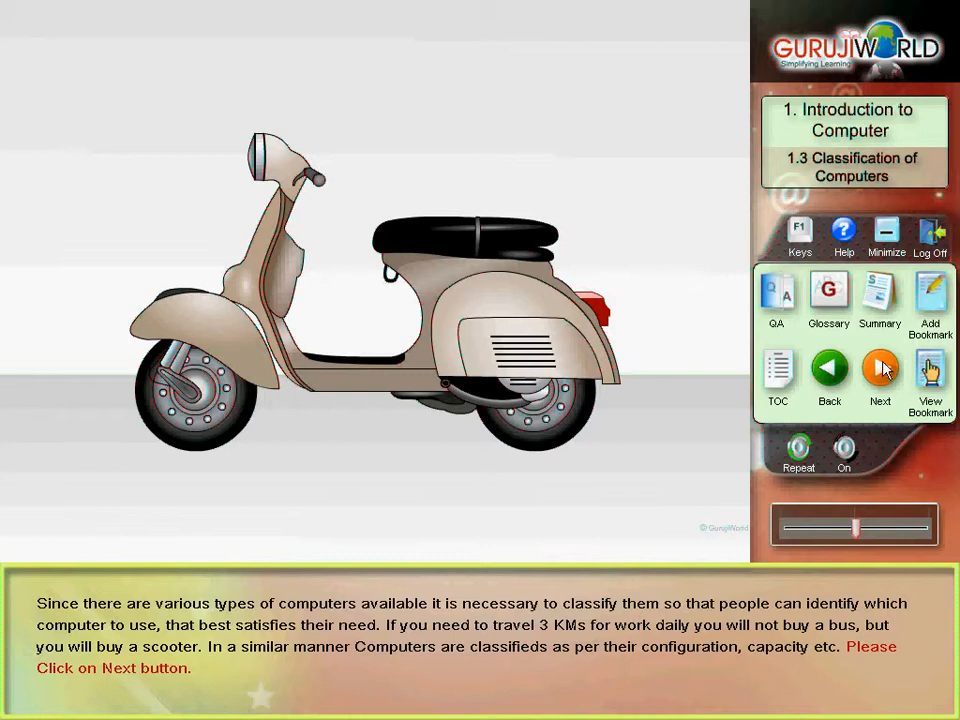
{"action": "left_click", "coordinate": [879, 375]}
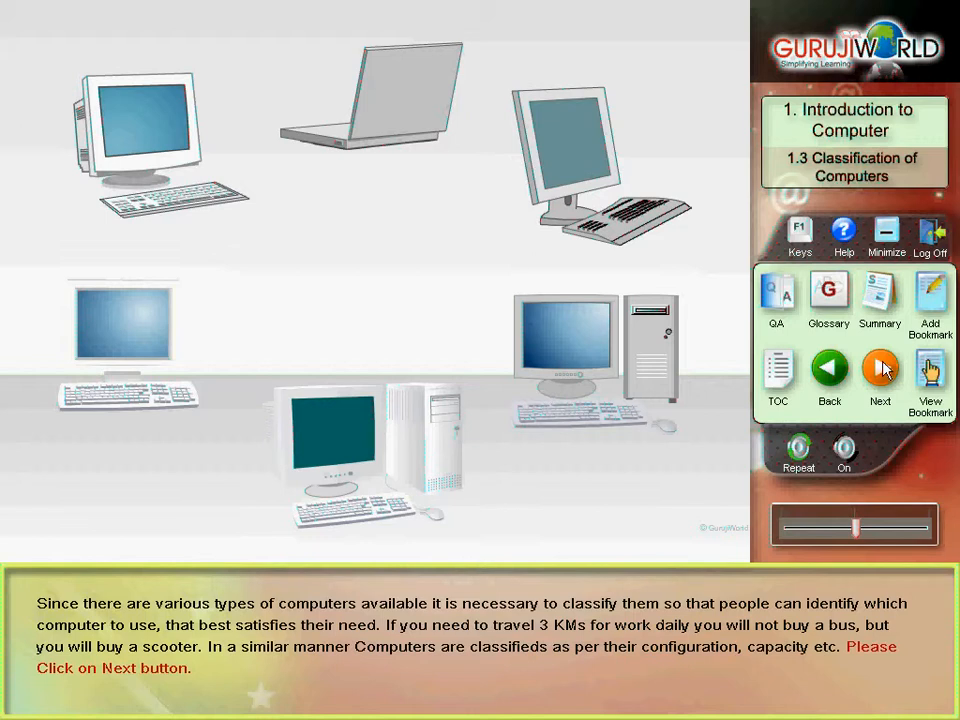
{"action": "left_click", "coordinate": [879, 375]}
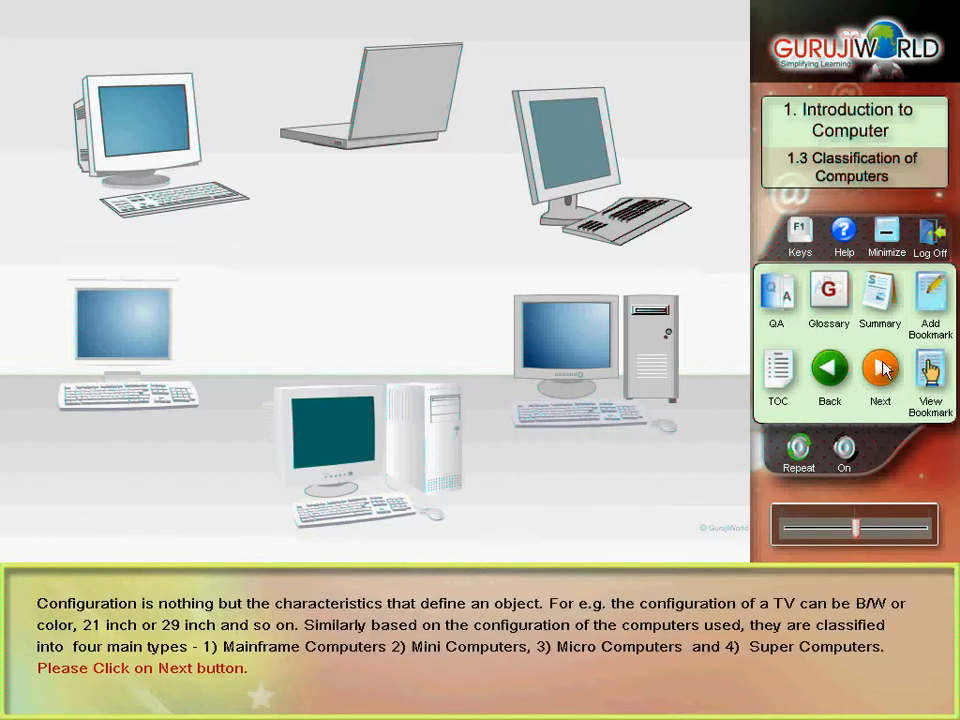
Step: Play the mainframe, mini, micro and super computer slides and lesson 1.4, then show the TOC
{"action": "left_click", "coordinate": [879, 375]}
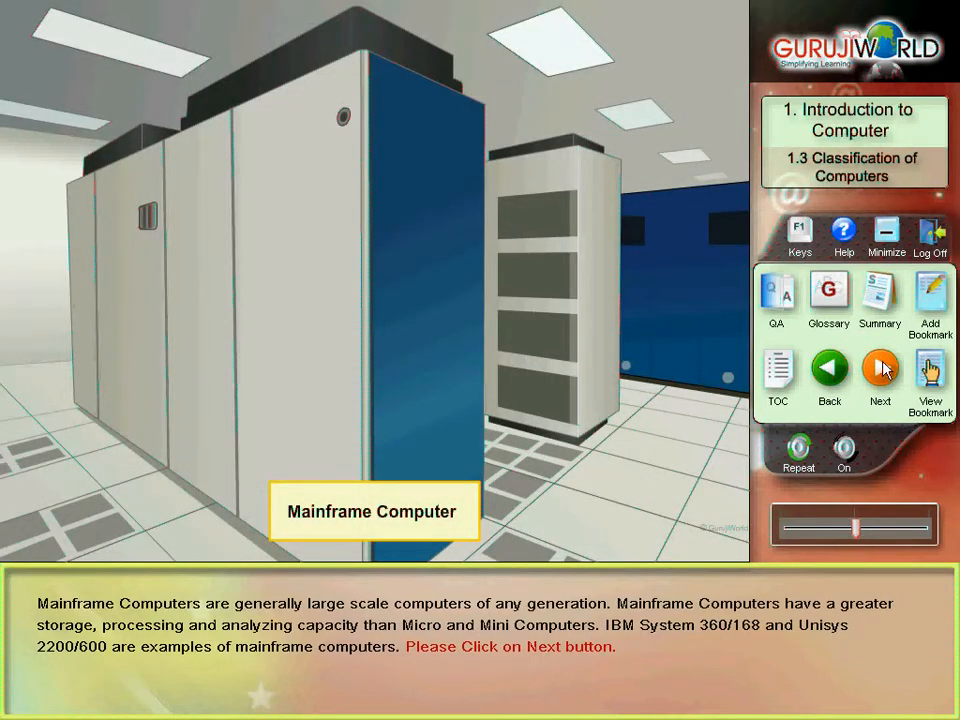
{"action": "left_click", "coordinate": [879, 373]}
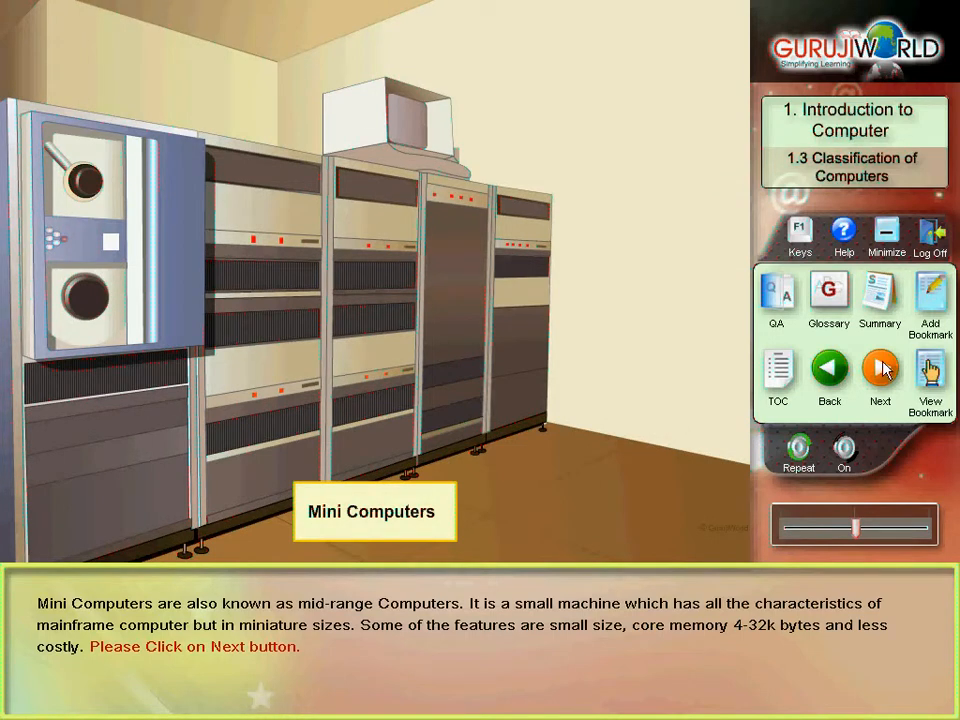
{"action": "left_click", "coordinate": [879, 375]}
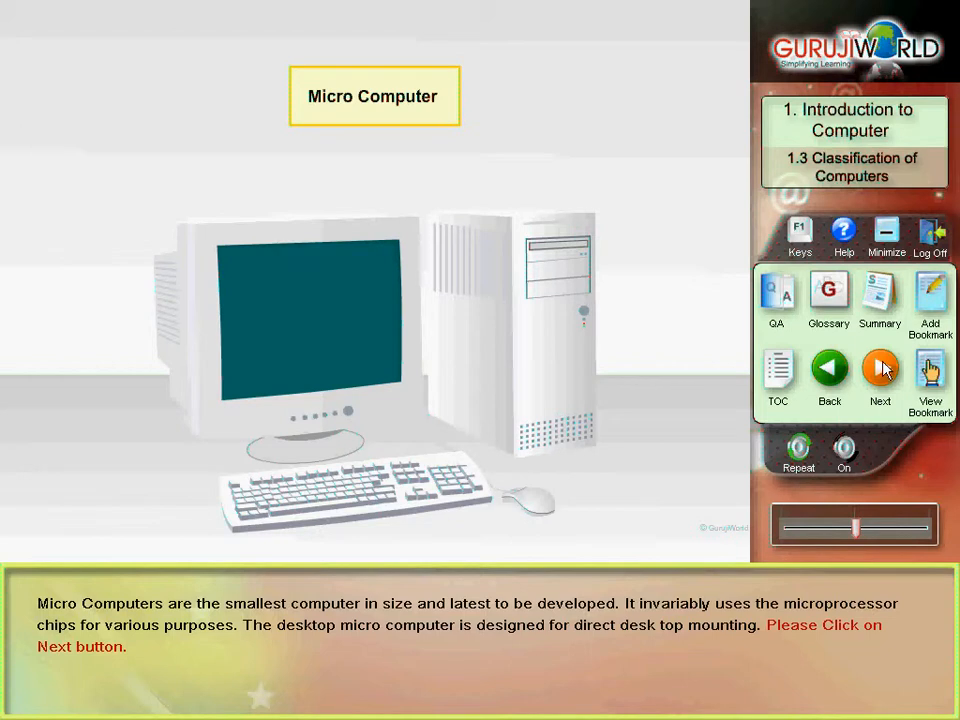
{"action": "left_click", "coordinate": [879, 368]}
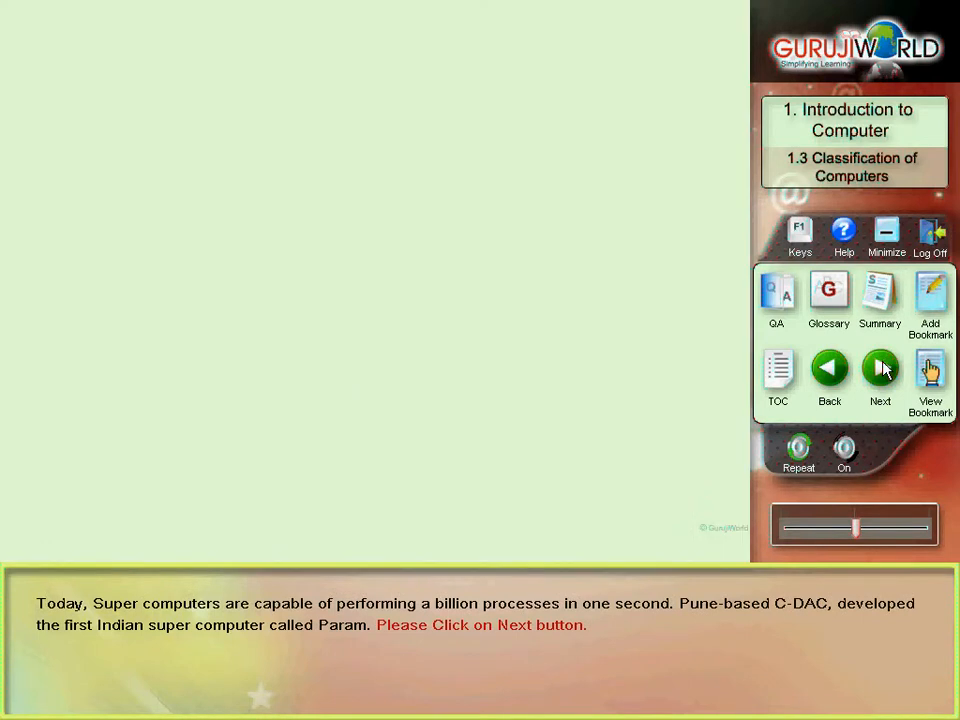
{"action": "left_click", "coordinate": [880, 369]}
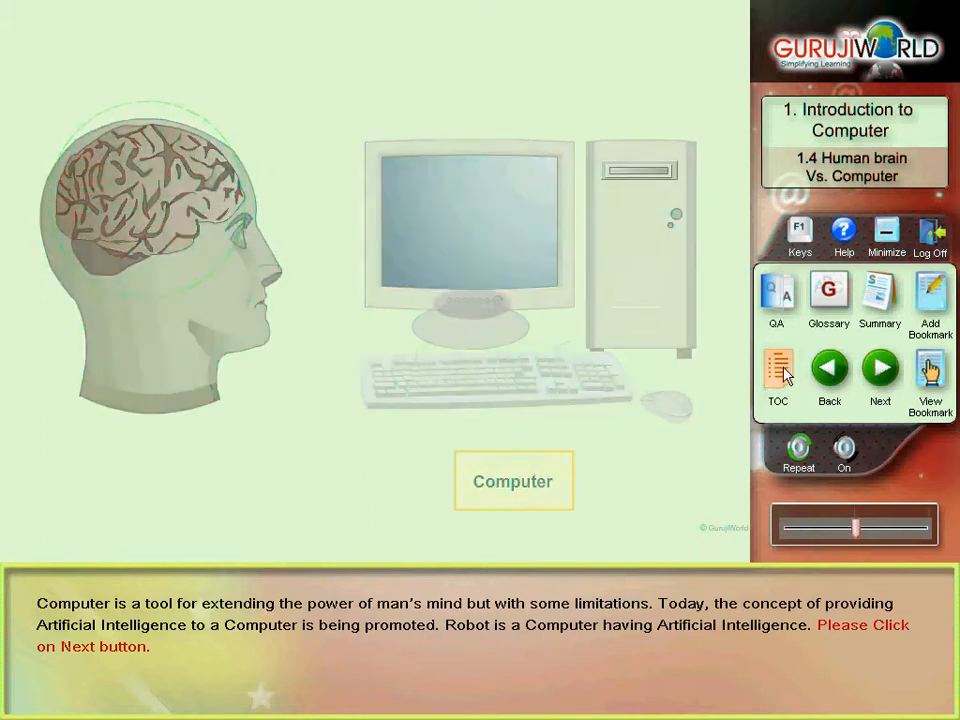
{"action": "left_click", "coordinate": [879, 369]}
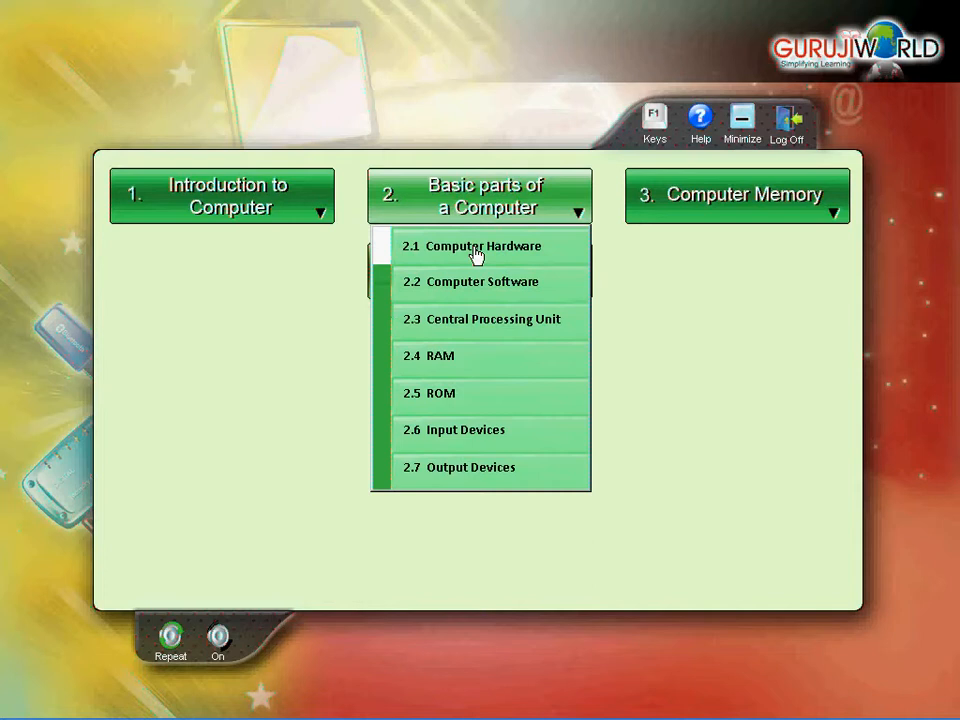
Step: Start lesson 2.1 Computer Hardware from the Basic parts of a Computer list
{"action": "left_click", "coordinate": [483, 246]}
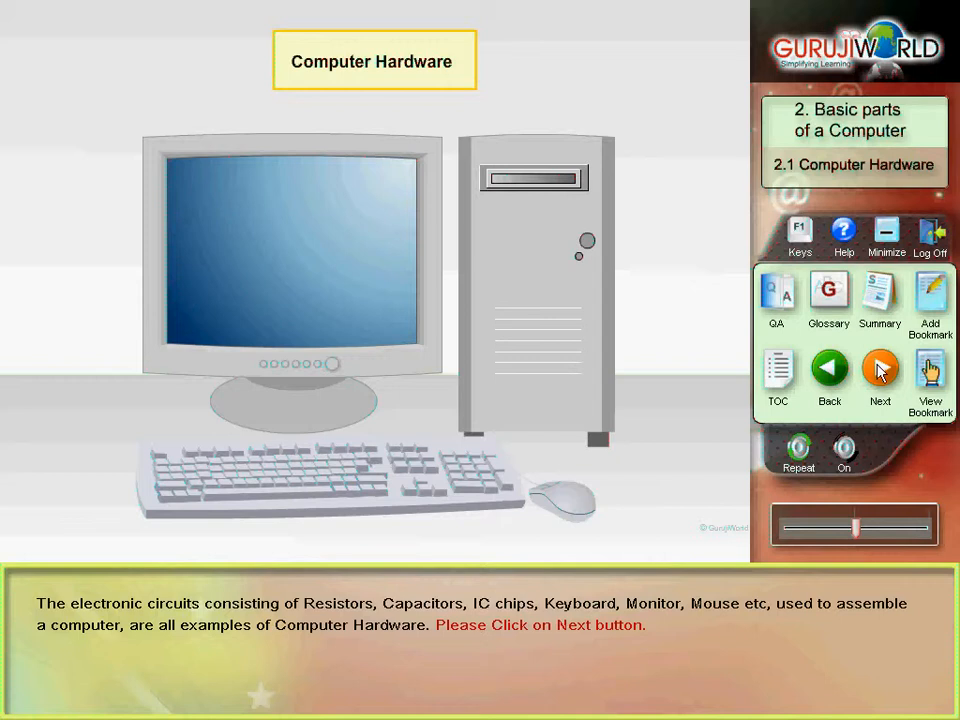
Step: Advance through the hardware slides into lesson 2.2 Computer Software past its definition
{"action": "left_click", "coordinate": [880, 375]}
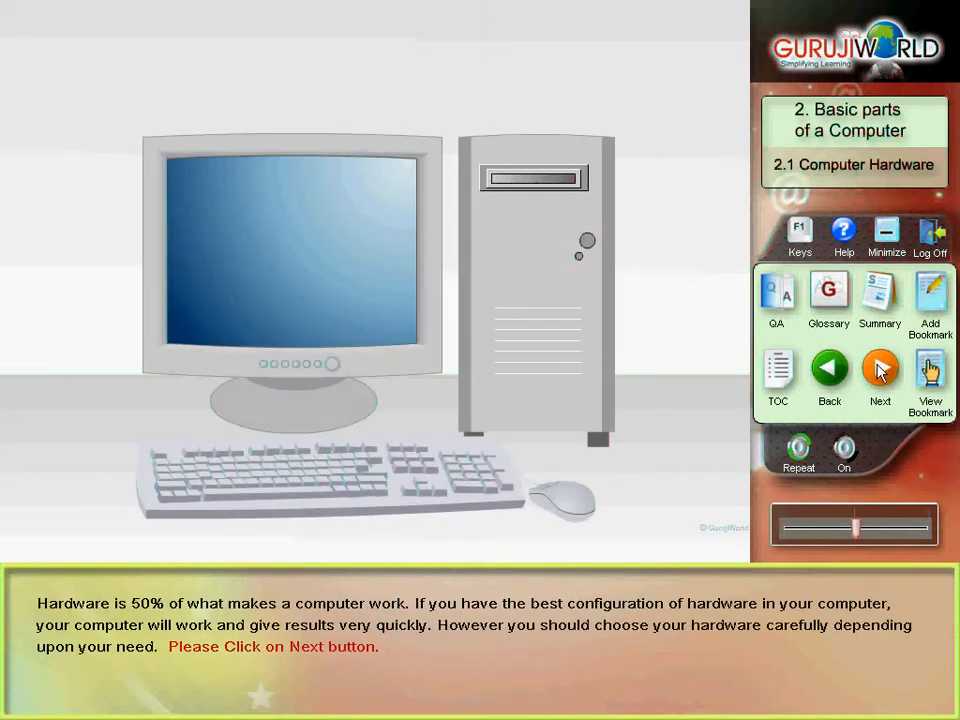
{"action": "left_click", "coordinate": [880, 375]}
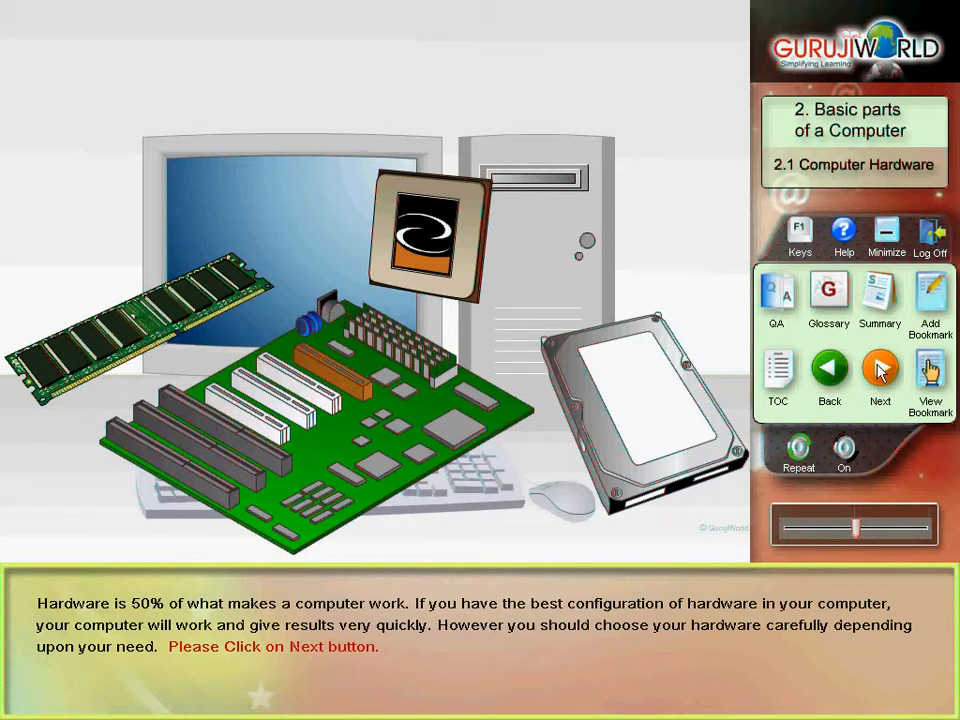
{"action": "left_click", "coordinate": [879, 375]}
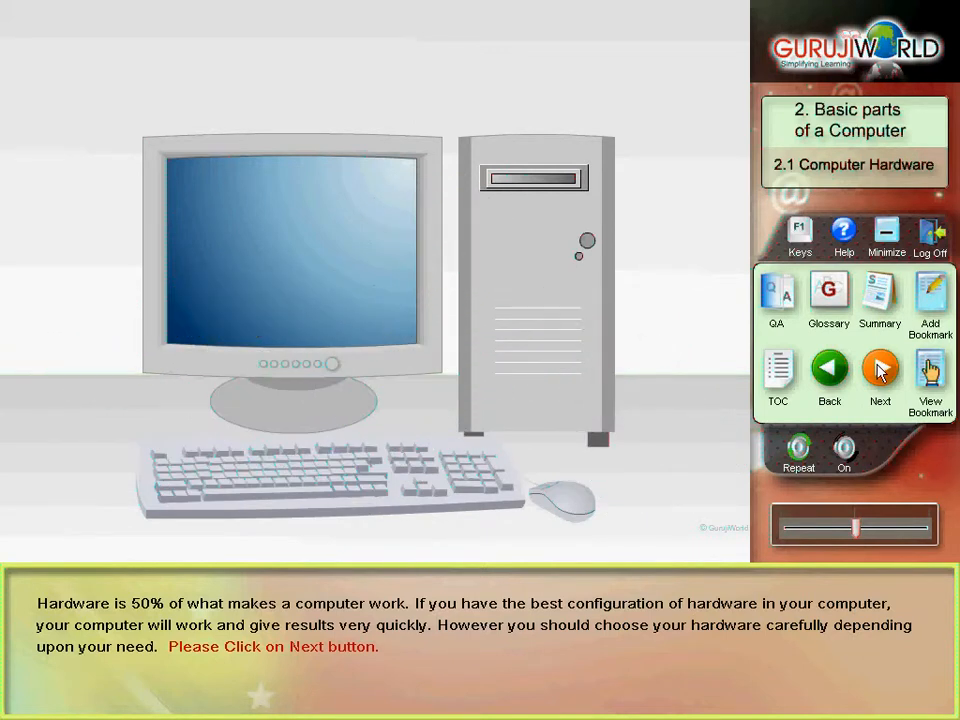
{"action": "left_click", "coordinate": [879, 375]}
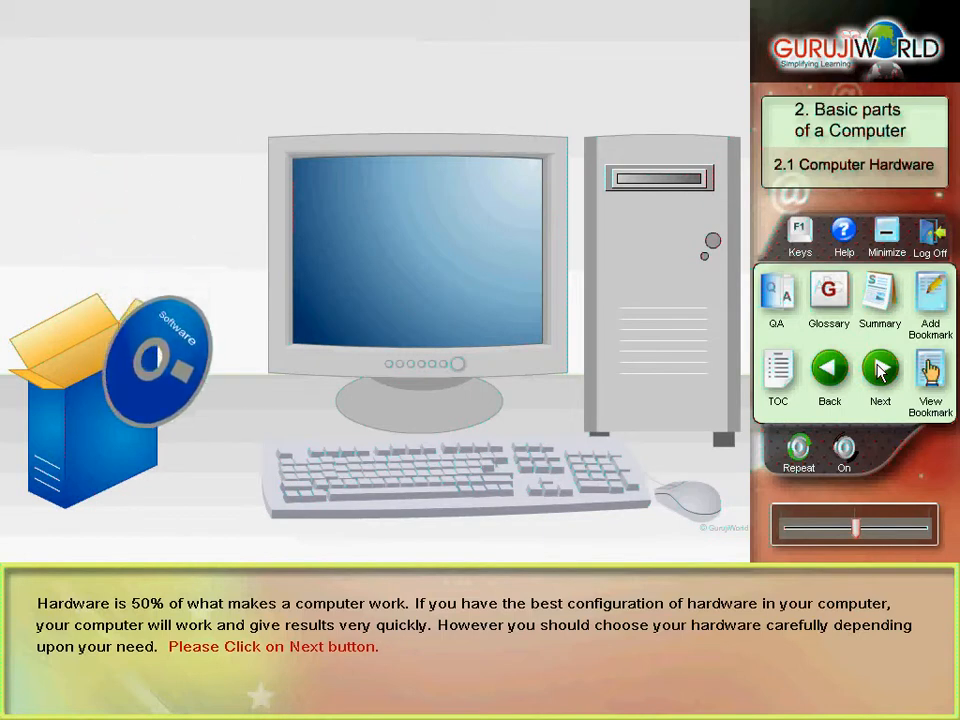
{"action": "left_click", "coordinate": [879, 375]}
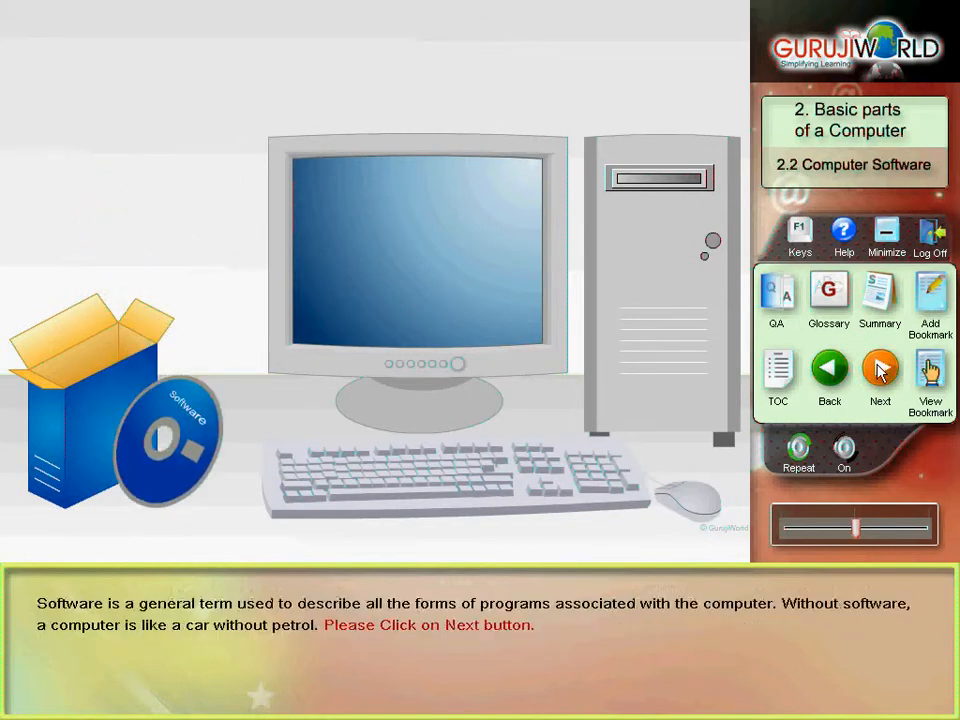
{"action": "left_click", "coordinate": [879, 375]}
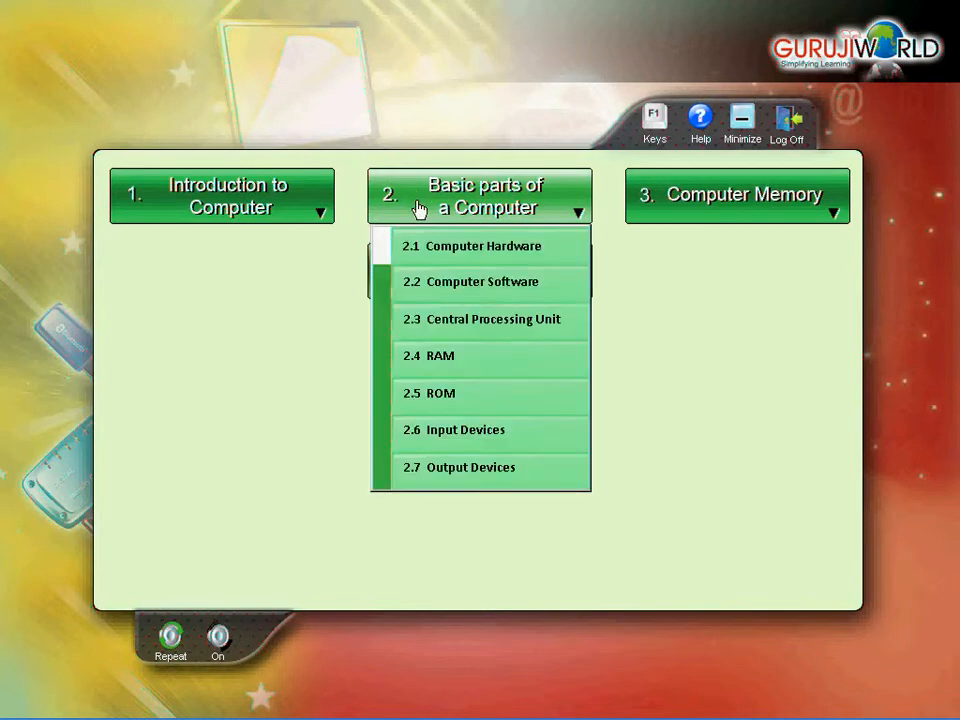
Step: Open lesson 2.6 Input Devices and advance past the typewriter comparison to the keyboard keys
{"action": "left_click", "coordinate": [465, 429]}
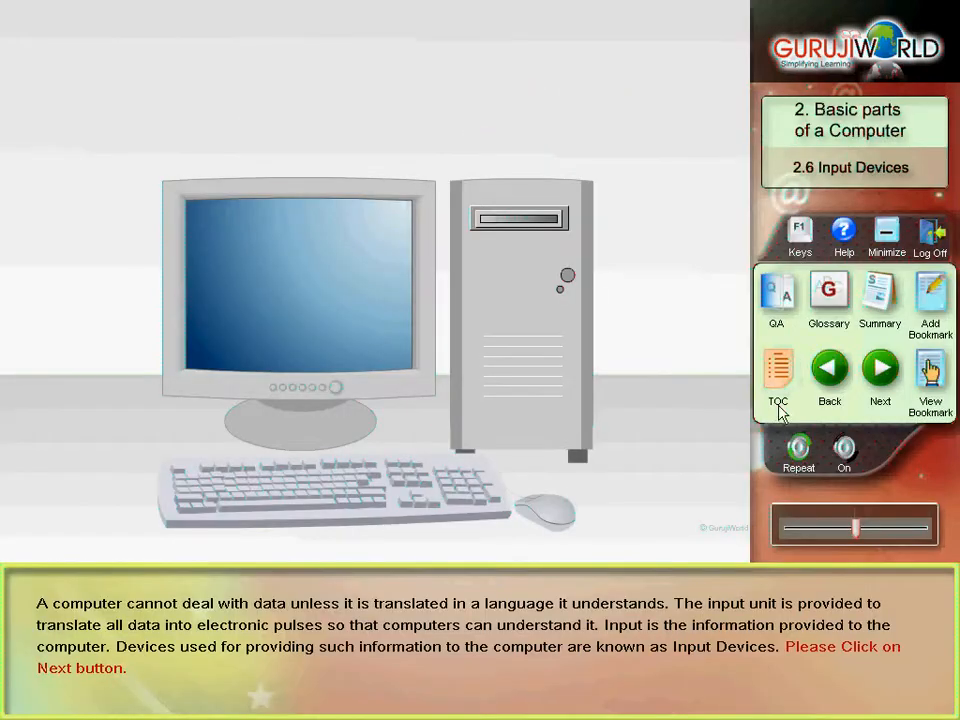
{"action": "left_click", "coordinate": [879, 368]}
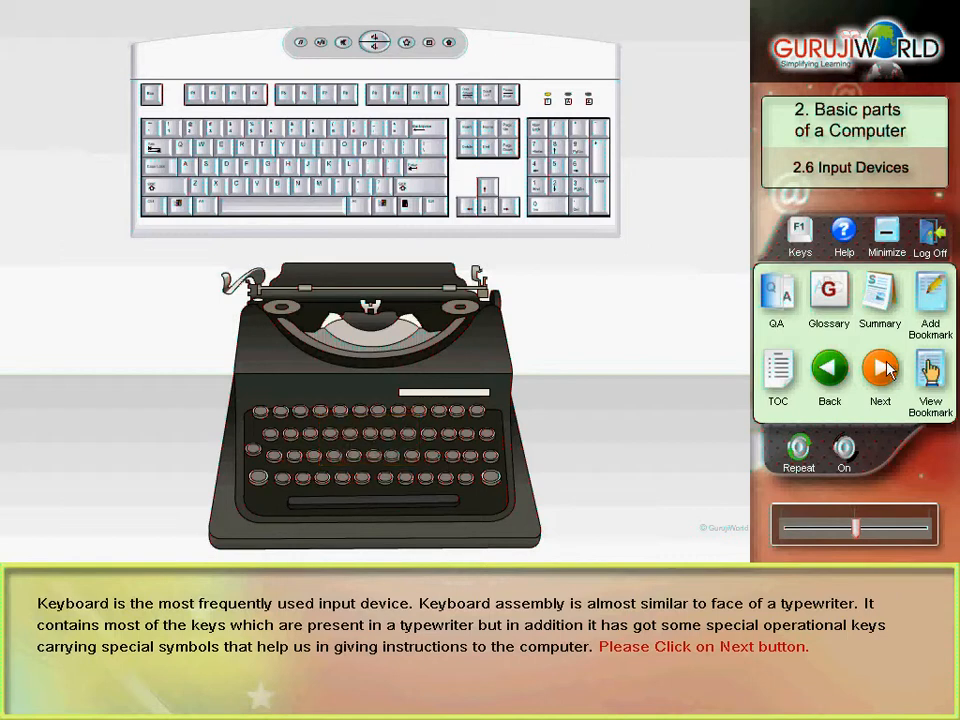
{"action": "left_click", "coordinate": [879, 375]}
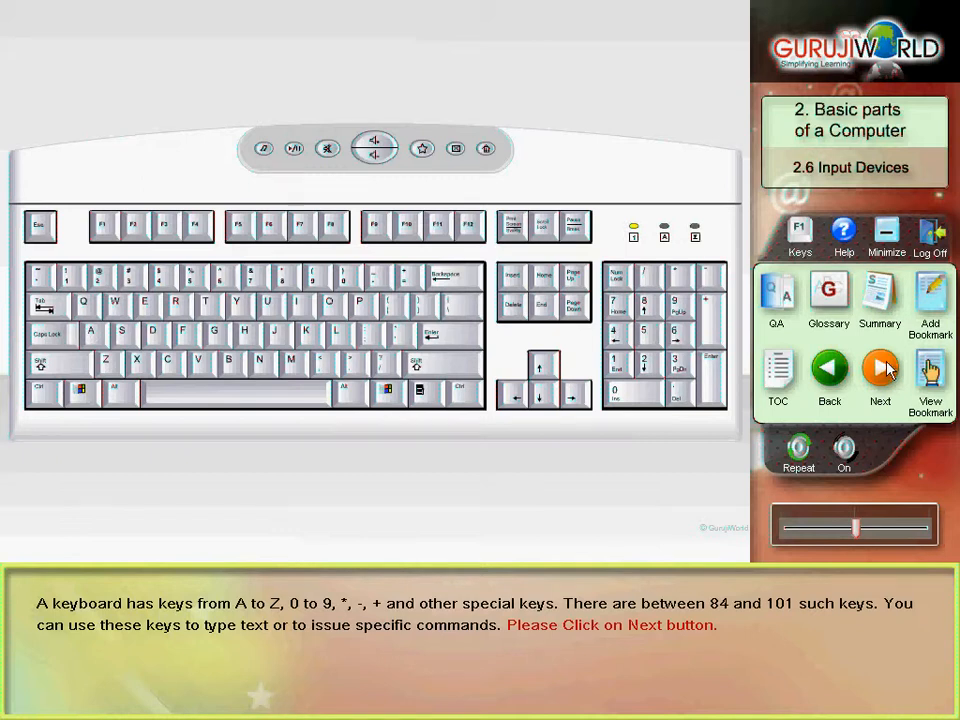
Step: Step through the mouse, two-button and labelled close-up slides to the Rotating Wheel slide
{"action": "left_click", "coordinate": [879, 375]}
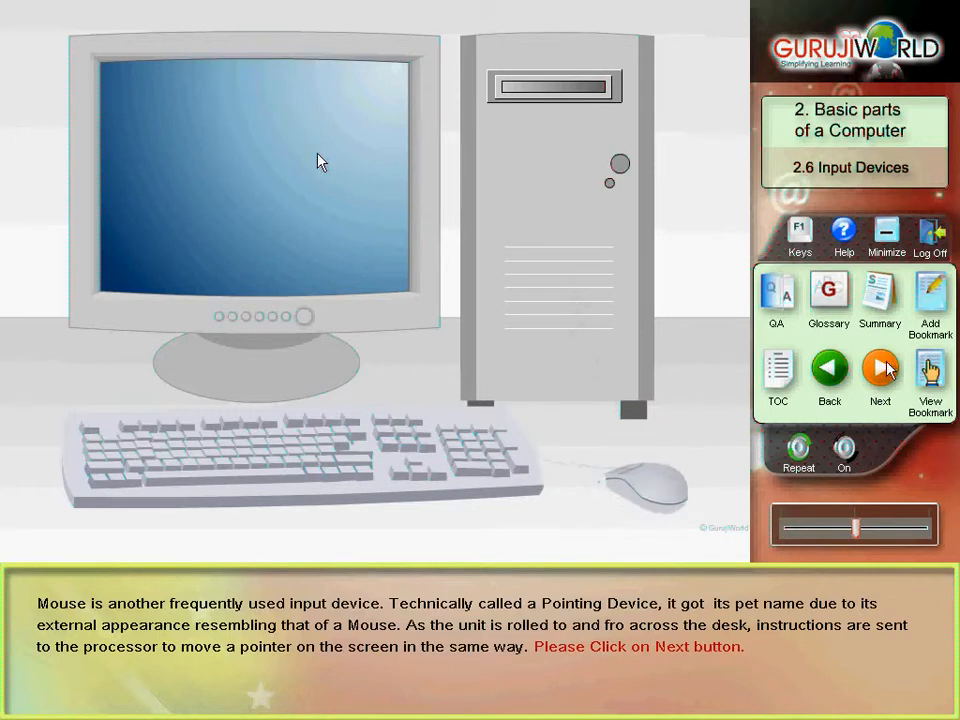
{"action": "mouse_move", "coordinate": [199, 162]}
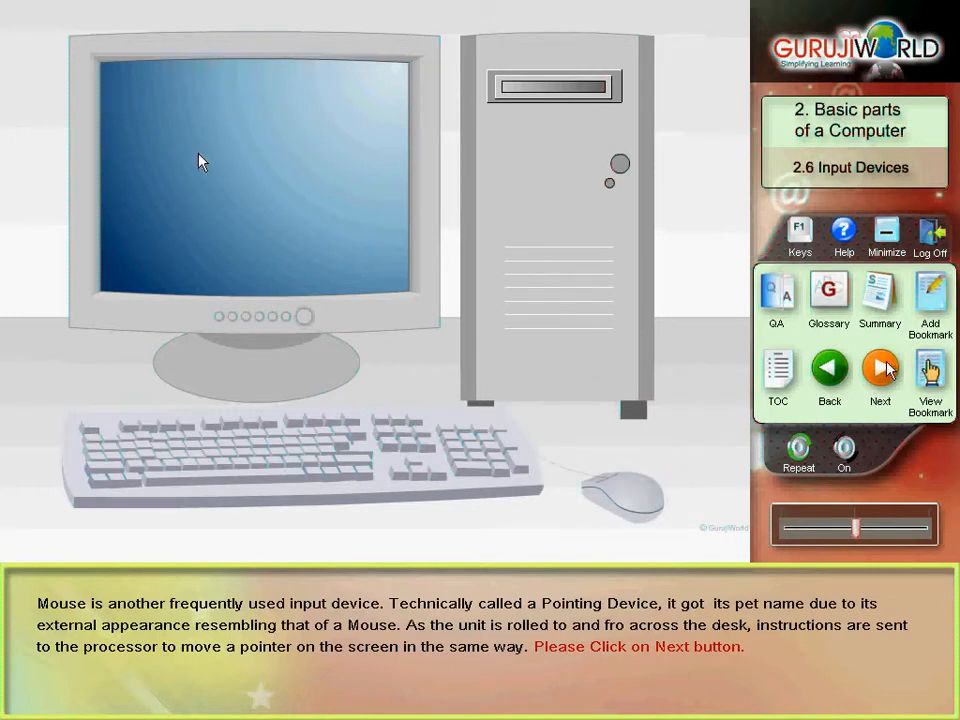
{"action": "left_click", "coordinate": [880, 370]}
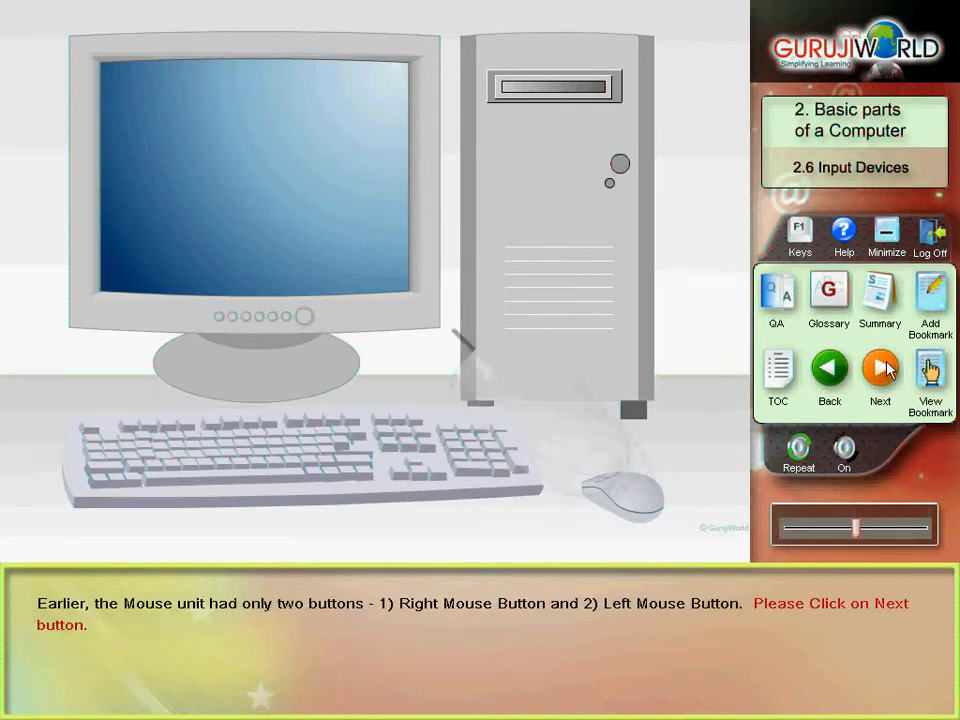
{"action": "left_click", "coordinate": [880, 370]}
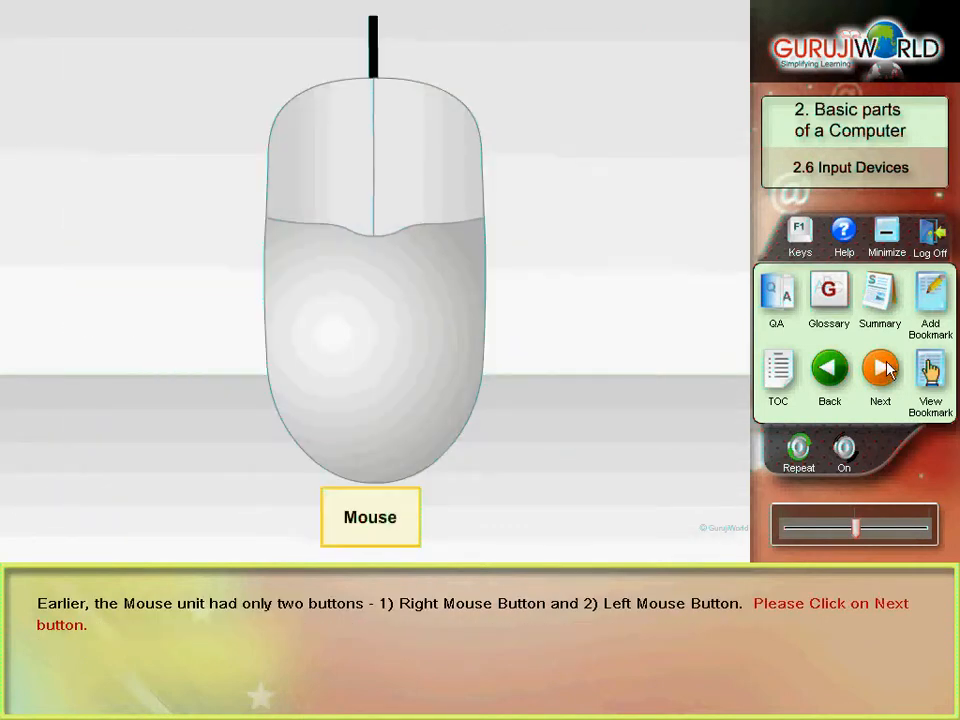
{"action": "left_click", "coordinate": [880, 370]}
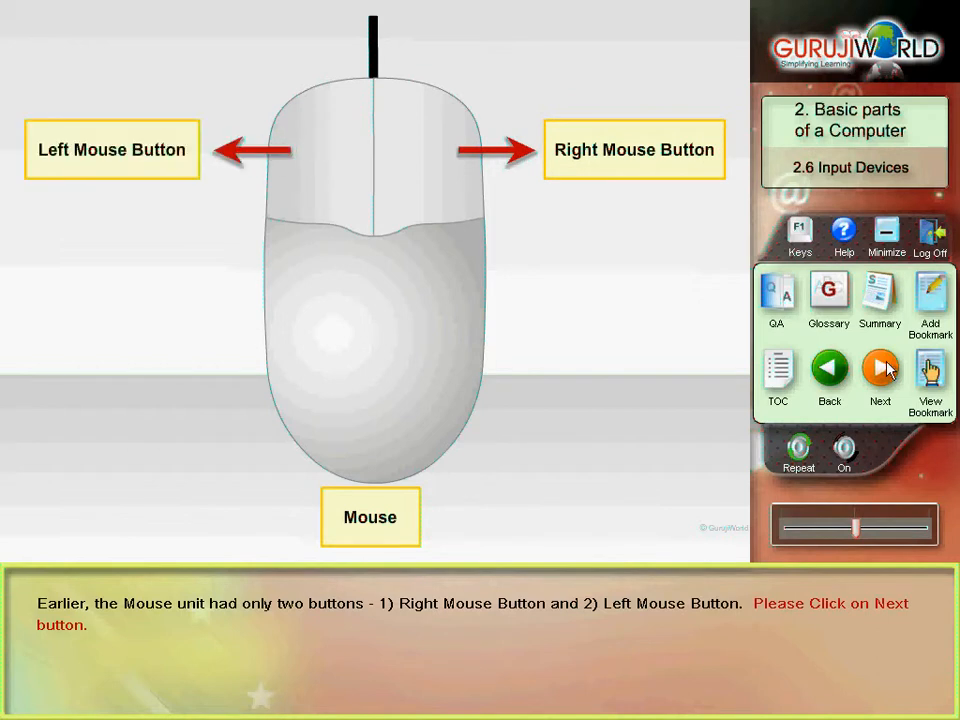
{"action": "left_click", "coordinate": [879, 370]}
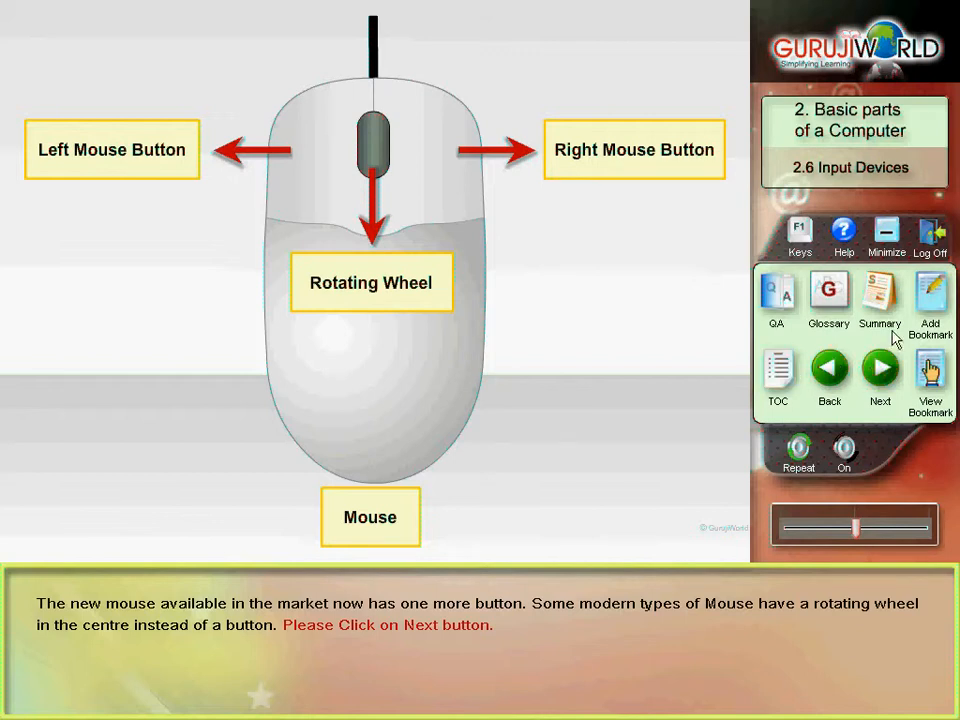
{"action": "mouse_move", "coordinate": [879, 369]}
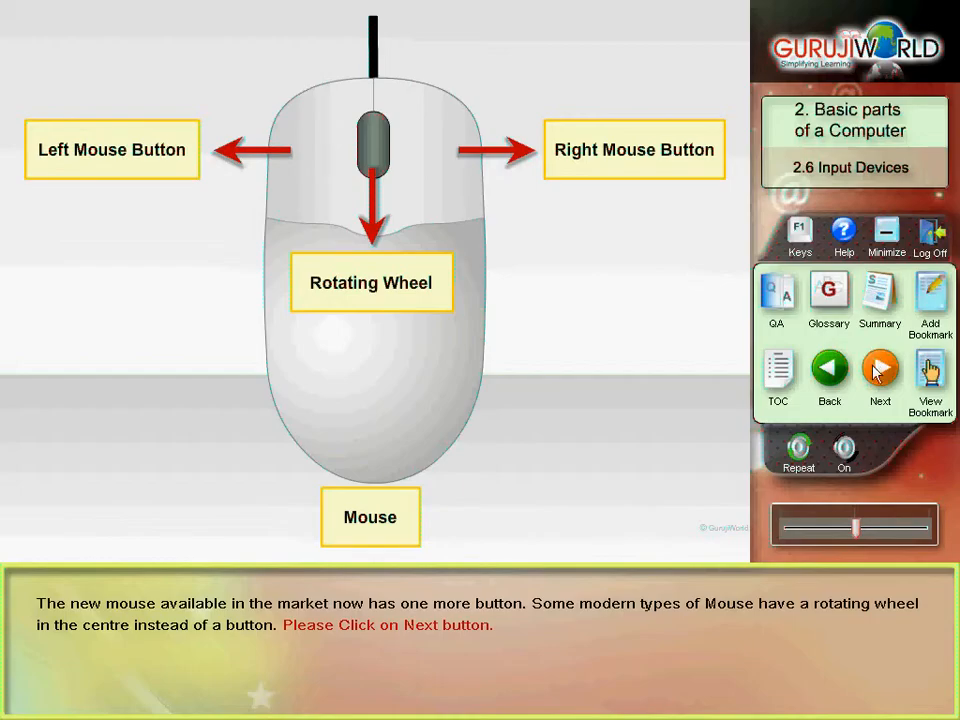
Step: Play through the Formatting Keys slides of Keyboard Help
{"action": "left_click", "coordinate": [777, 375]}
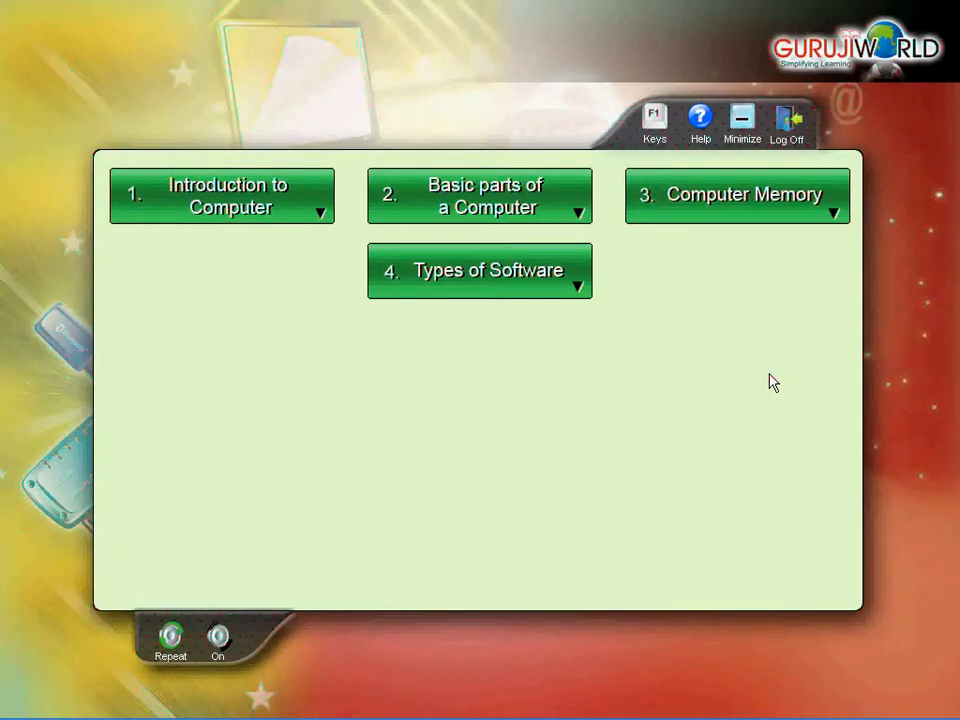
{"action": "mouse_move", "coordinate": [700, 116]}
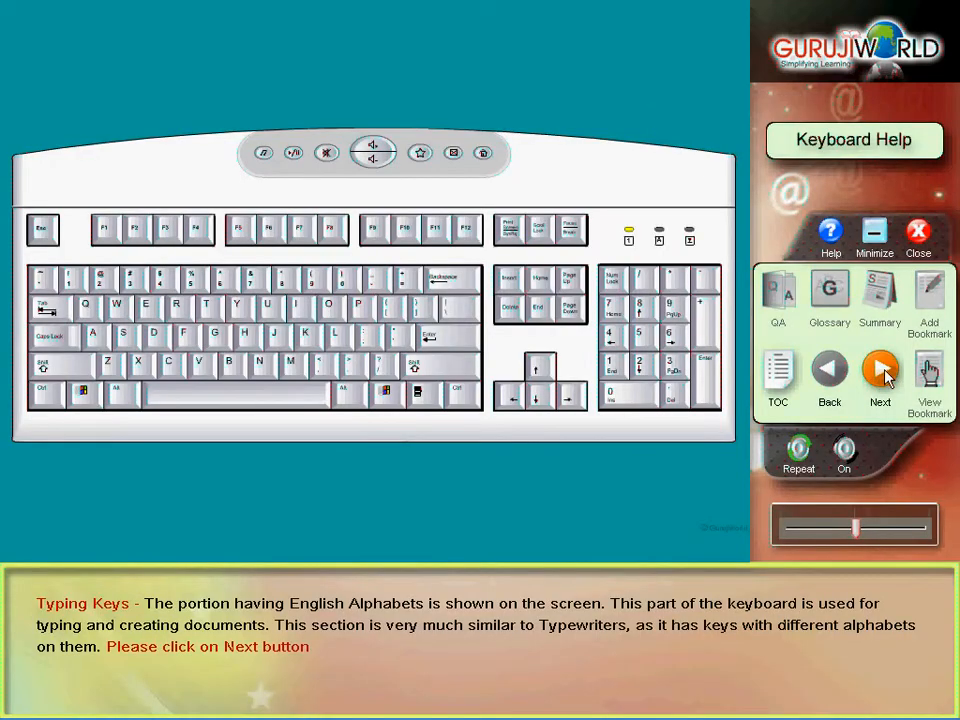
{"action": "left_click", "coordinate": [879, 375]}
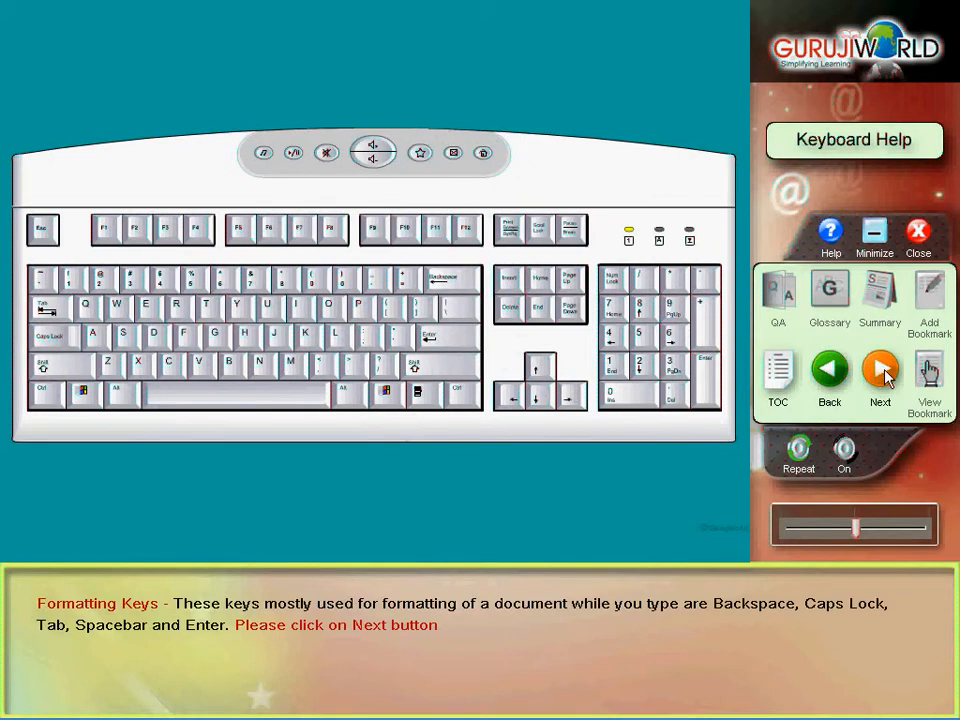
{"action": "left_click", "coordinate": [879, 375]}
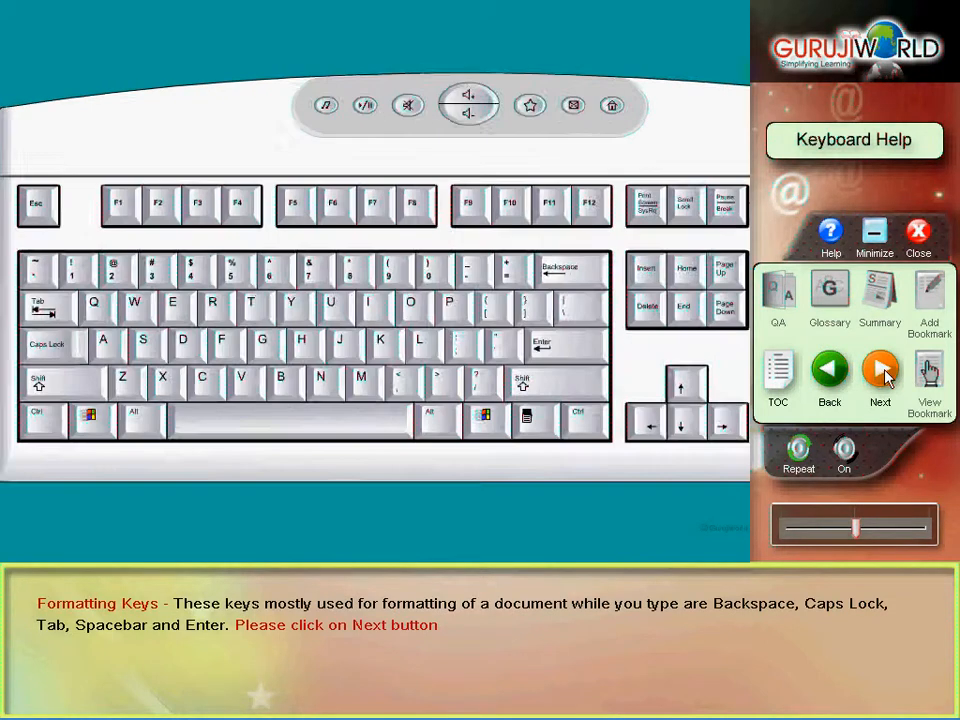
{"action": "left_click", "coordinate": [879, 375]}
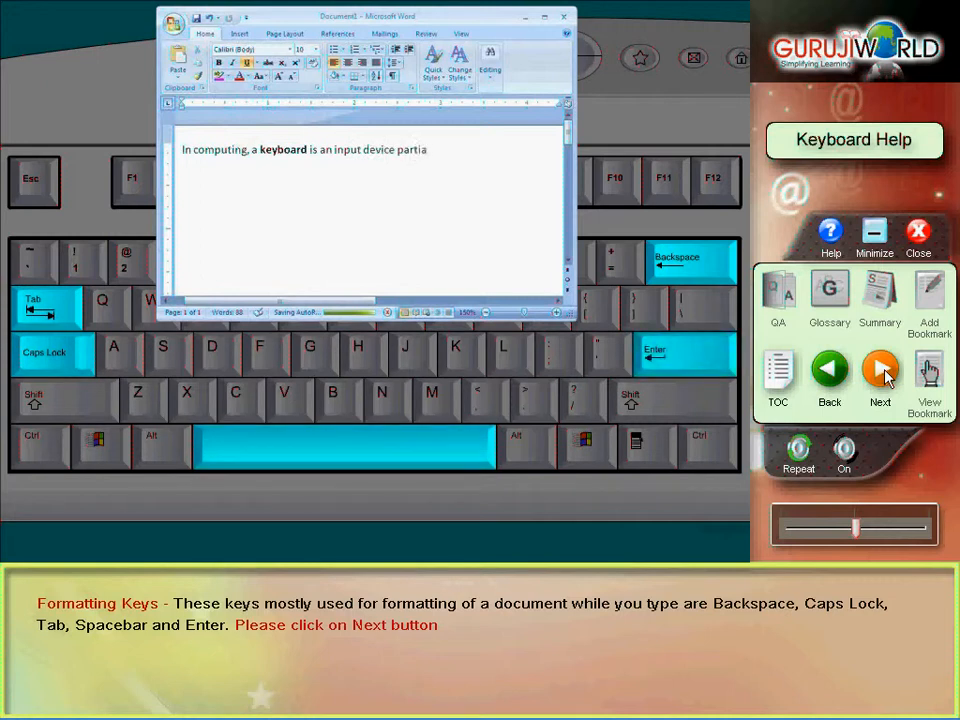
{"action": "left_click", "coordinate": [879, 371]}
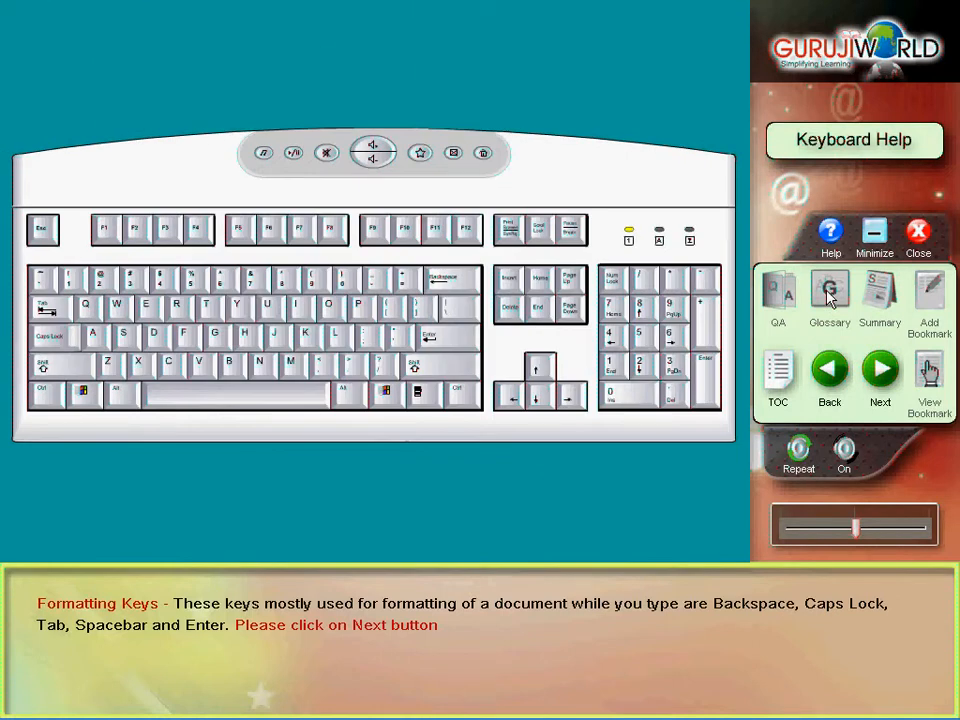
Step: Play the Numeric Pad slides, then return to the Basic parts of a Computer topic list
{"action": "left_click", "coordinate": [879, 369]}
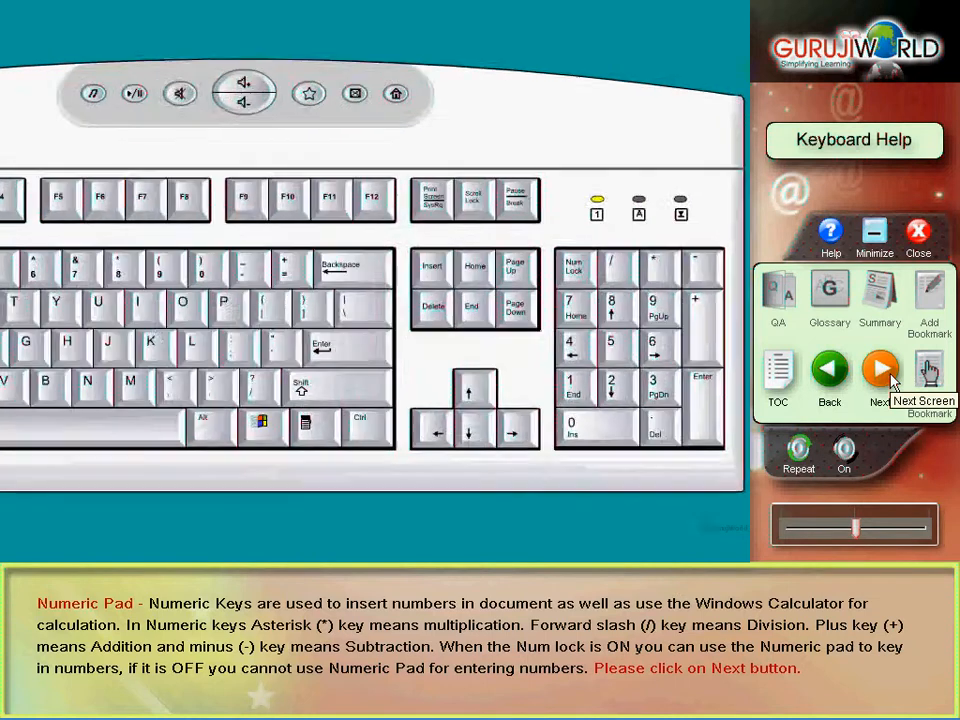
{"action": "left_click", "coordinate": [879, 375]}
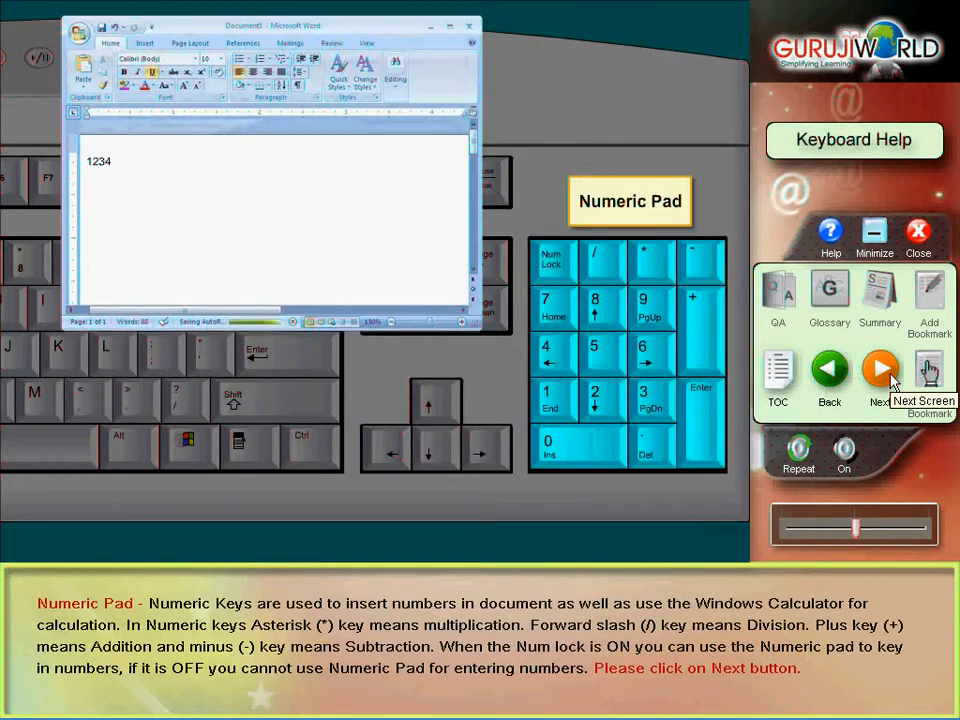
{"action": "type", "text": "5678910"}
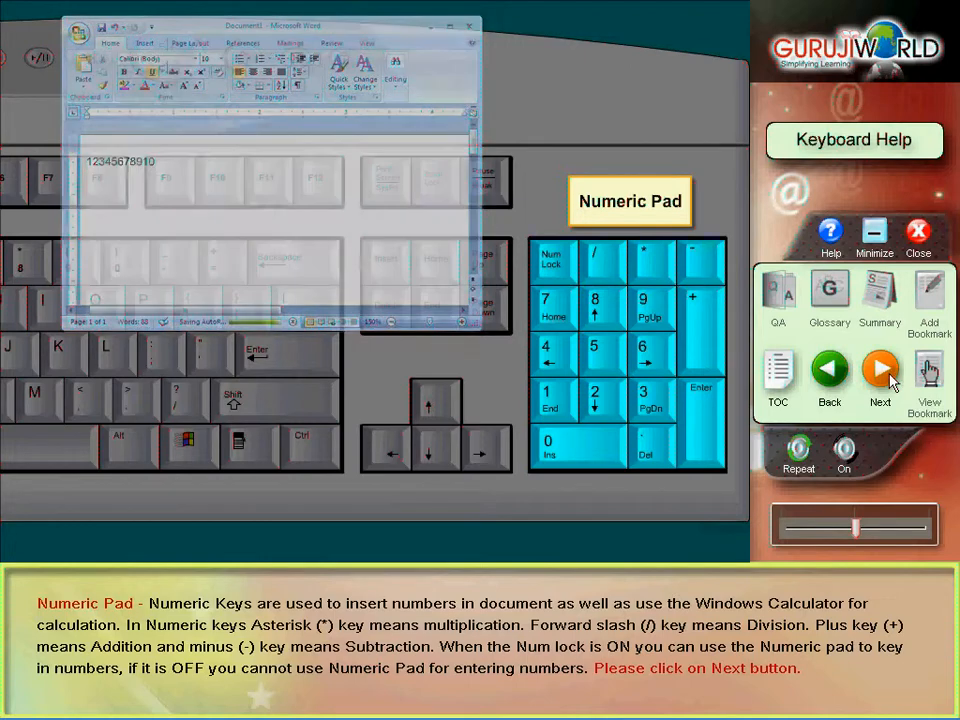
{"action": "left_click", "coordinate": [879, 375]}
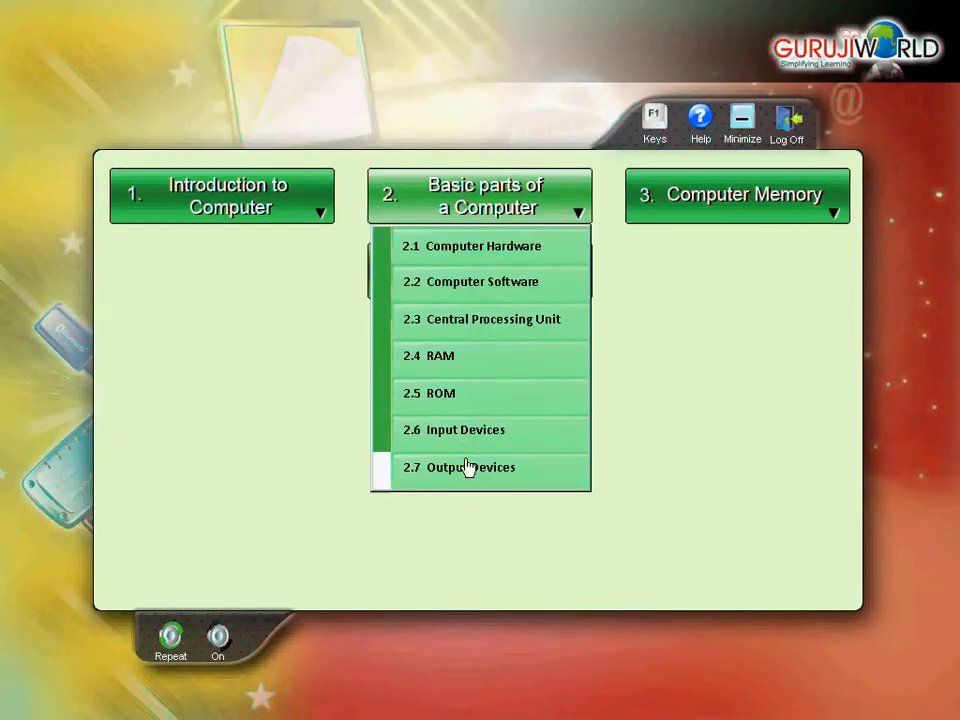
Step: Open lesson 2.7 Output Devices, then view and close the summary
{"action": "left_click", "coordinate": [465, 467]}
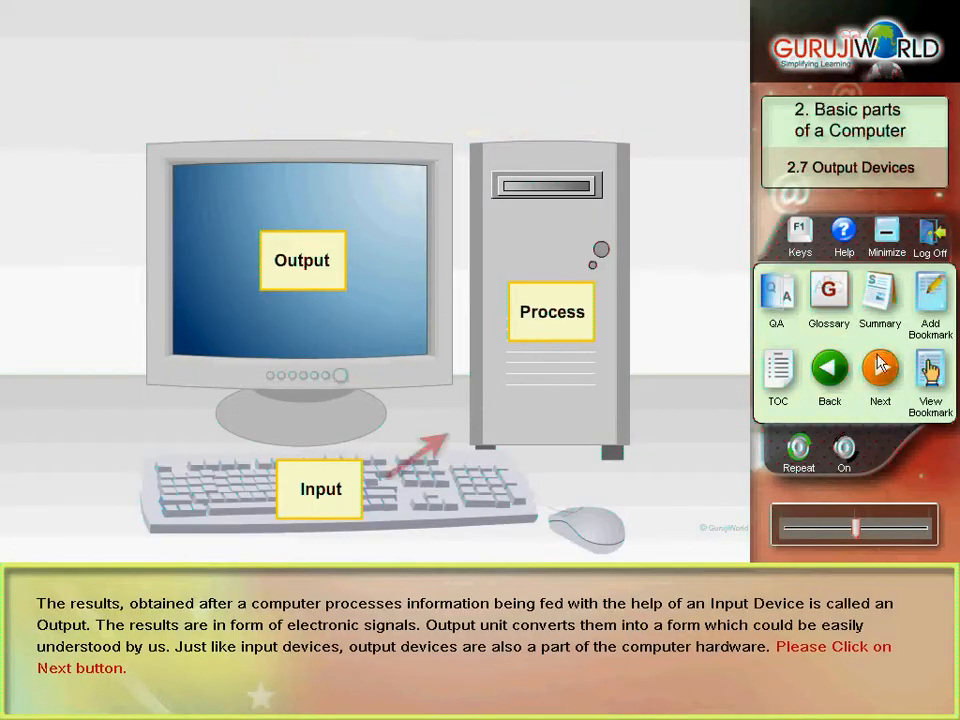
{"action": "left_click", "coordinate": [879, 297]}
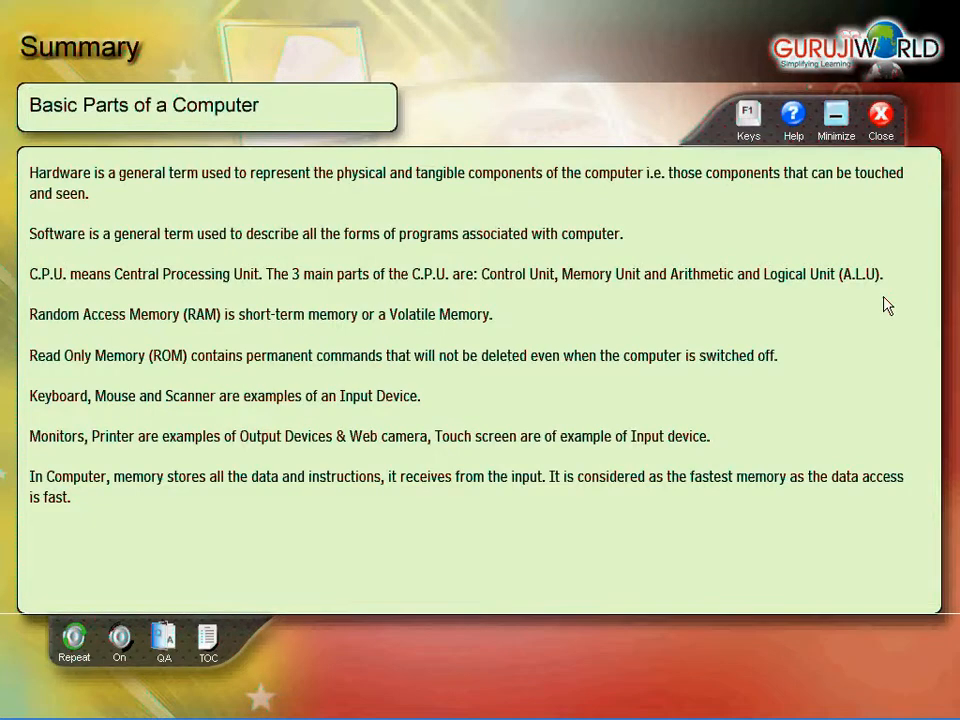
{"action": "left_click", "coordinate": [880, 113]}
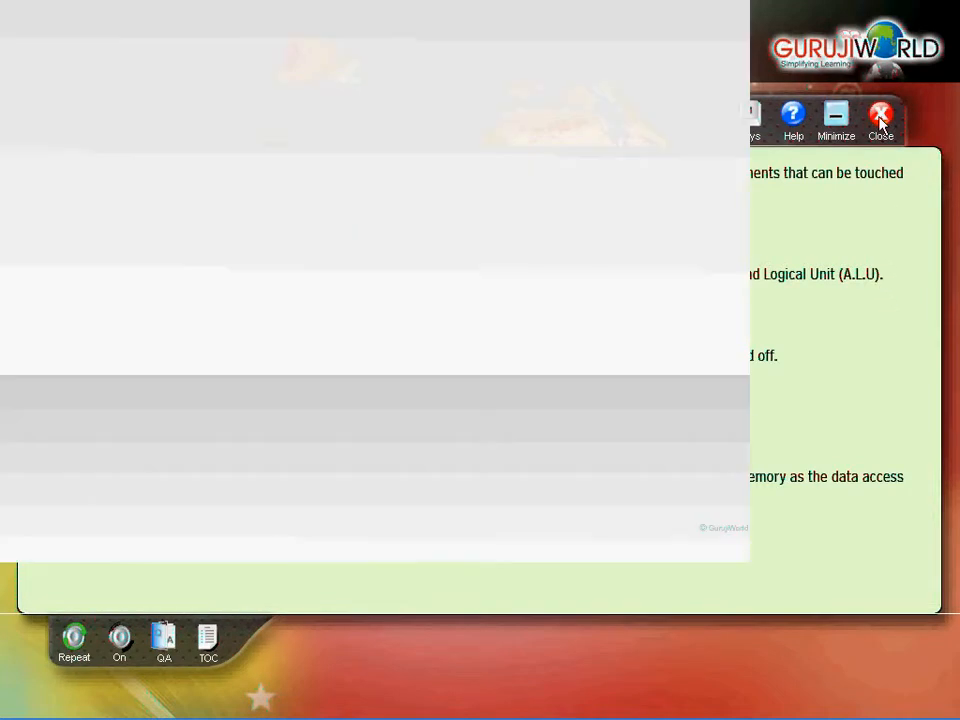
{"action": "left_click", "coordinate": [880, 115]}
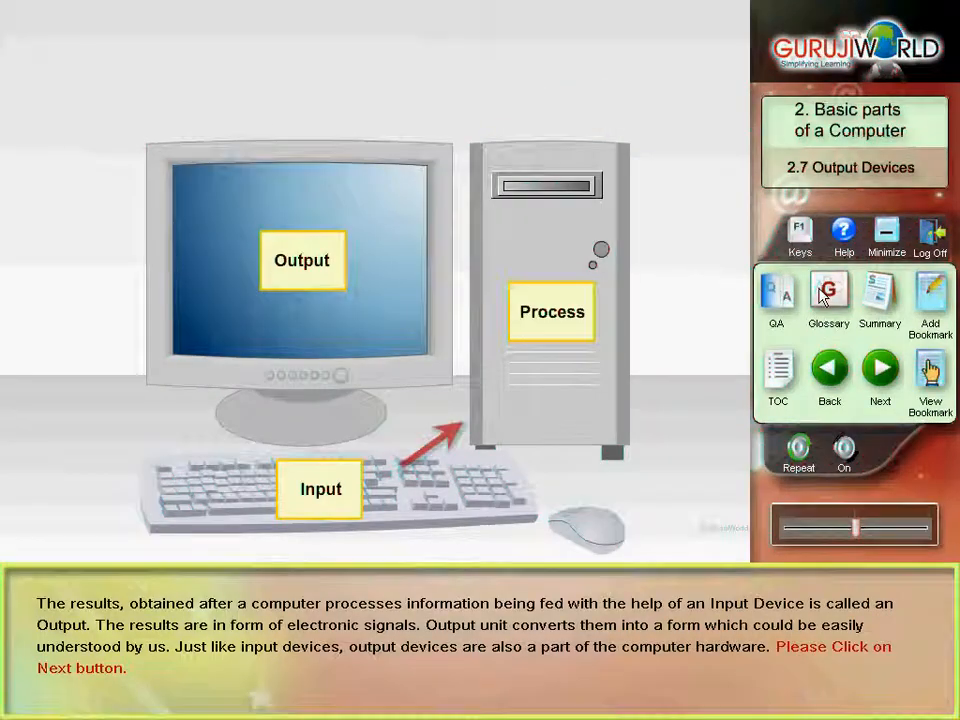
Step: Browse glossary terms under letter C, then minimize the tutor to the desktop
{"action": "left_click", "coordinate": [828, 295]}
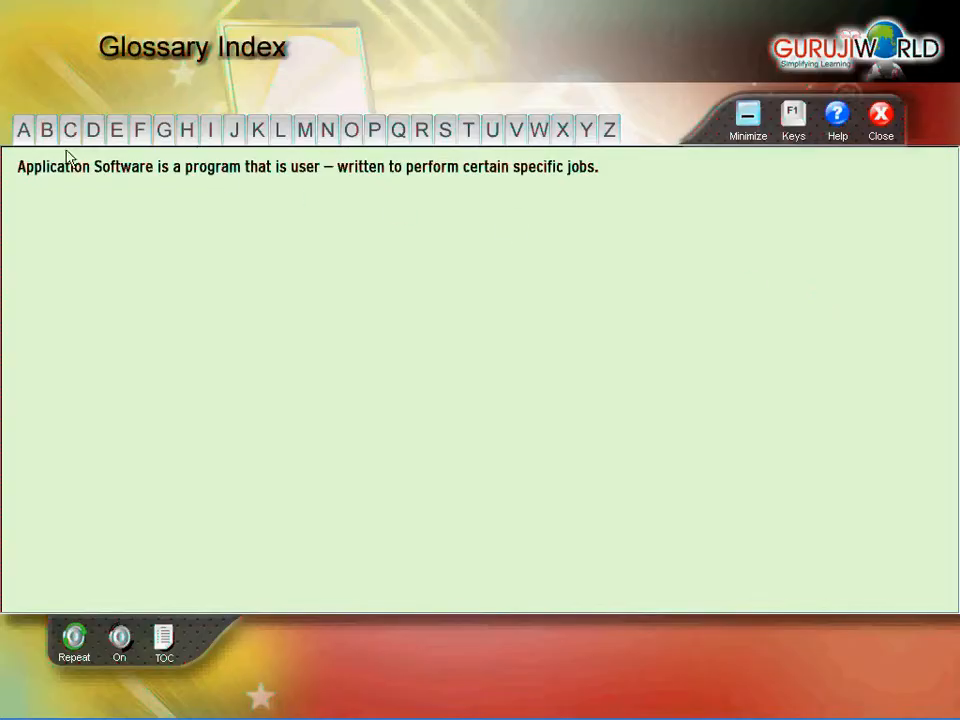
{"action": "left_click", "coordinate": [70, 130]}
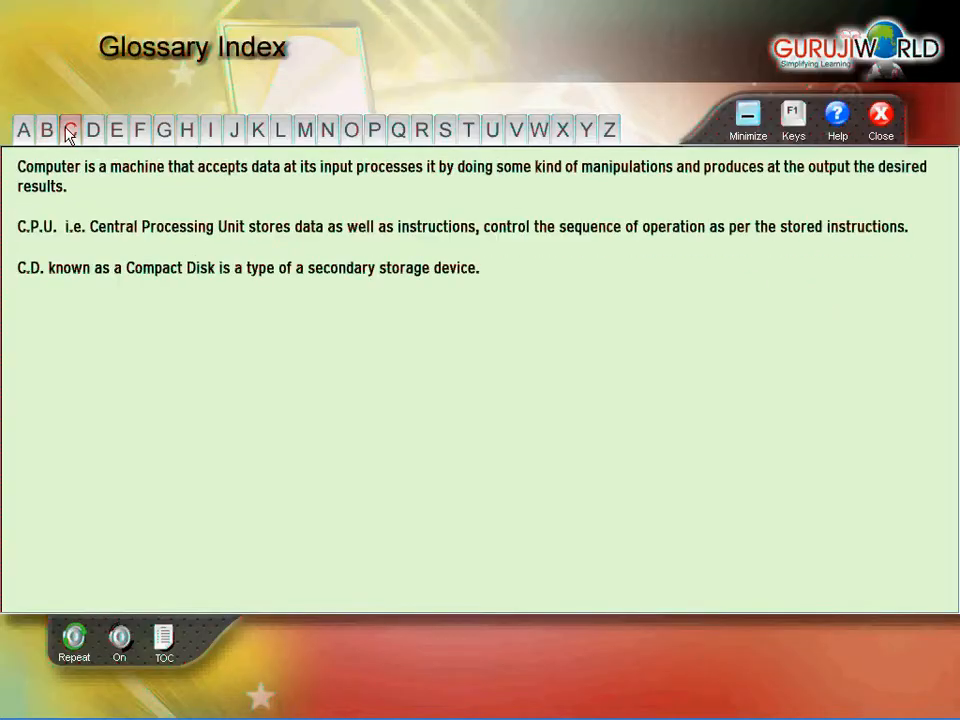
{"action": "left_click", "coordinate": [879, 115]}
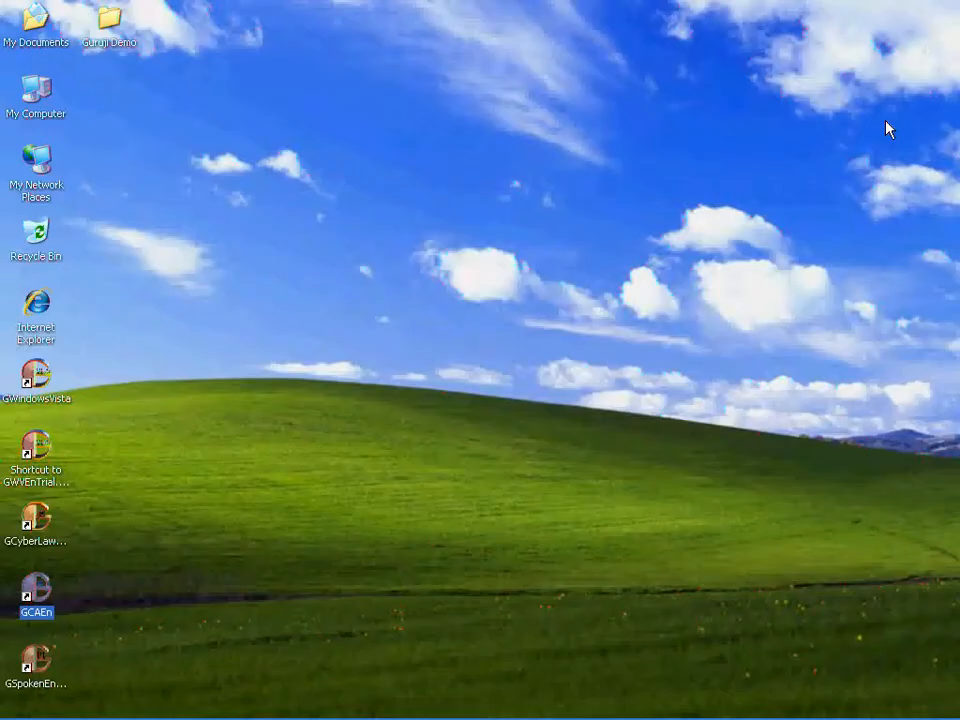
Step: Restore the tutor, start the QA quiz and answer the first two questions
{"action": "double_click", "coordinate": [37, 583]}
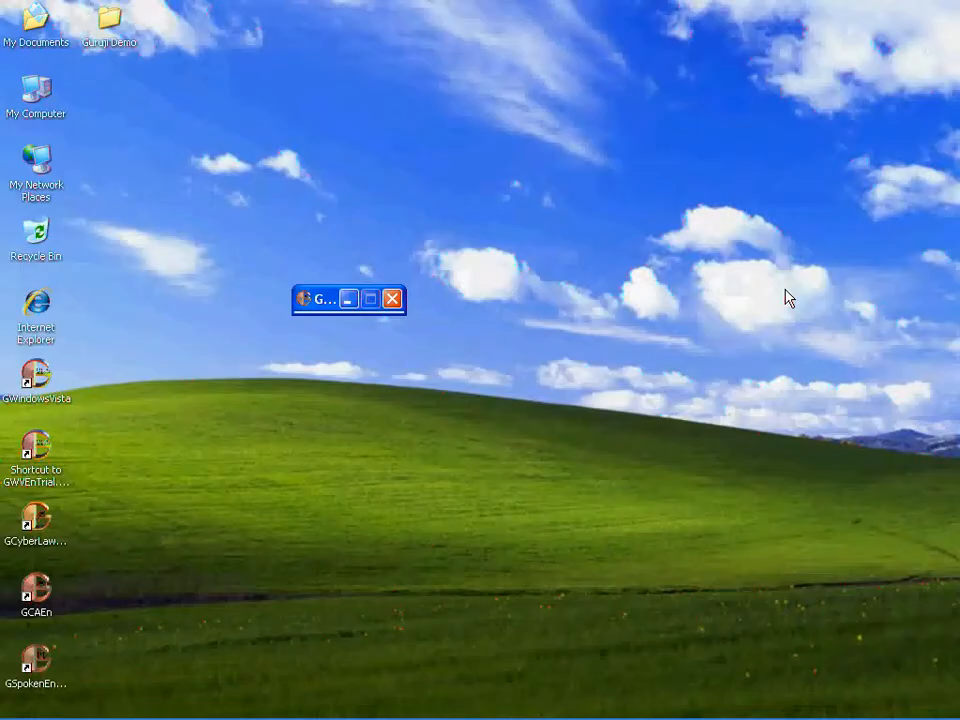
{"action": "left_click", "coordinate": [370, 299]}
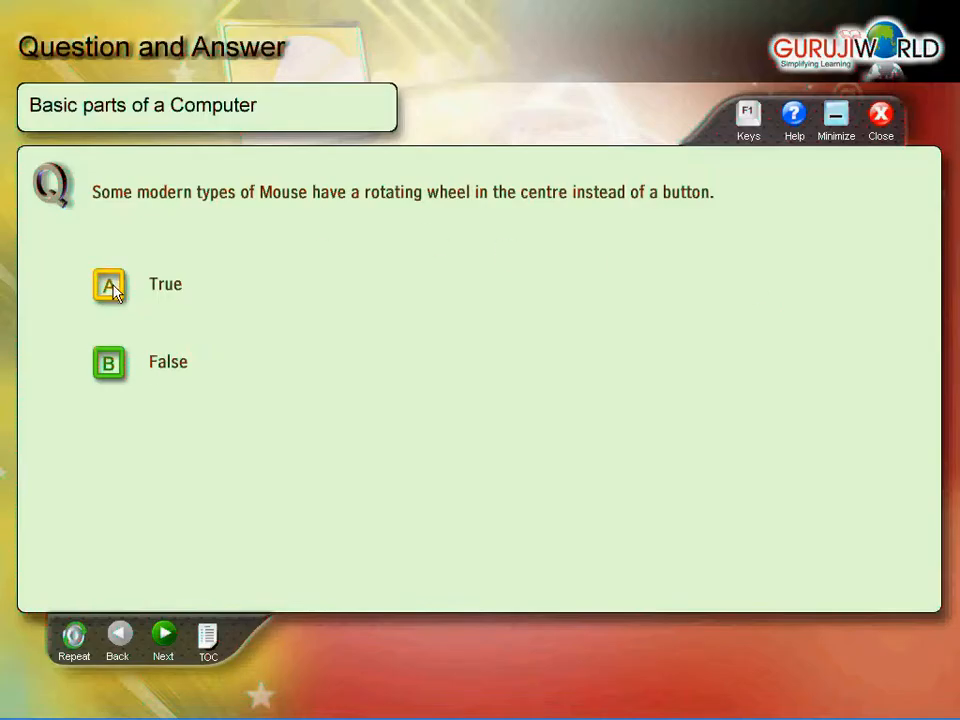
{"action": "left_click", "coordinate": [108, 285]}
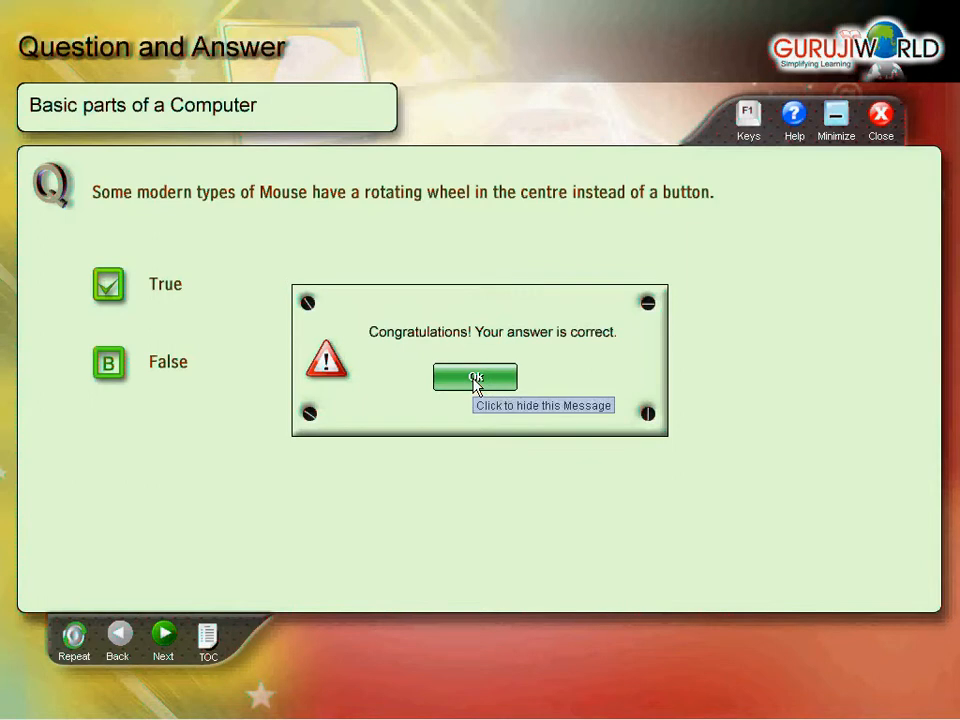
{"action": "left_click", "coordinate": [474, 377]}
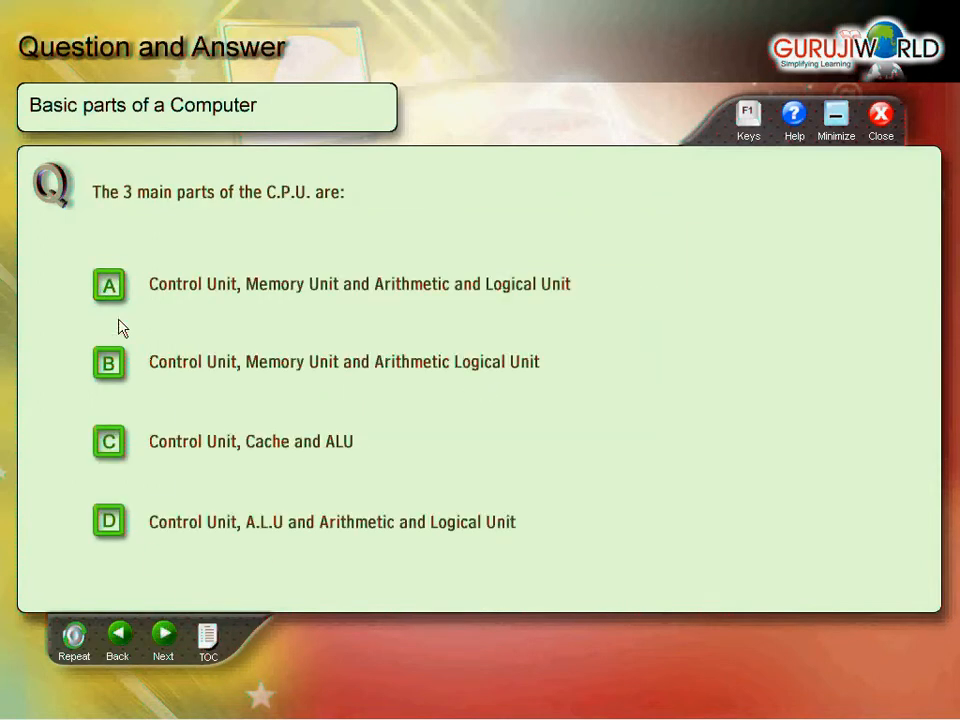
{"action": "left_click", "coordinate": [109, 361]}
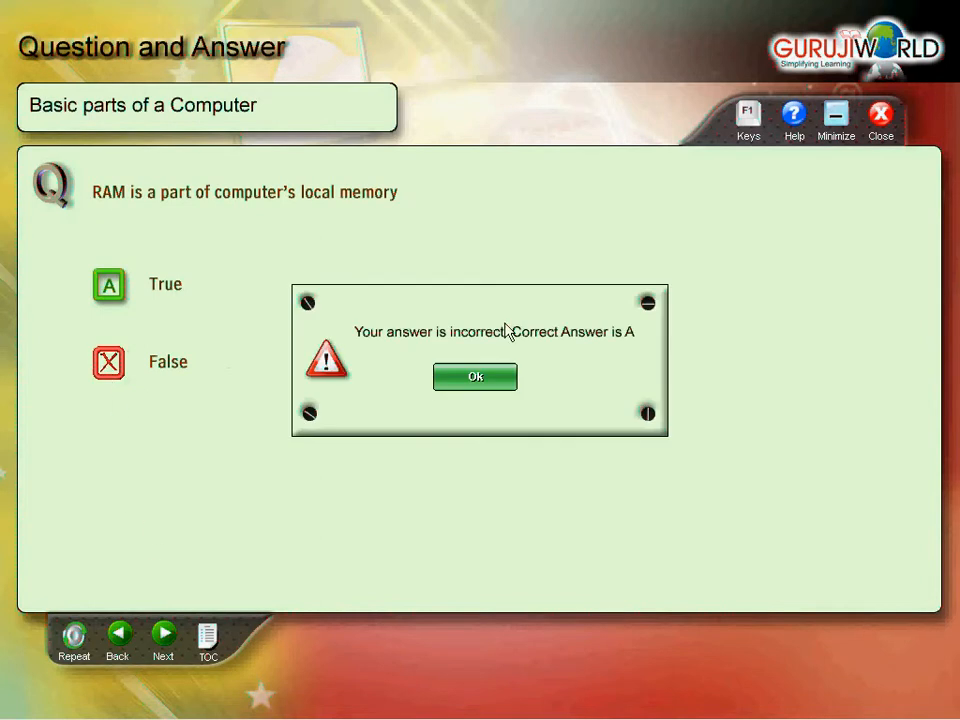
{"action": "left_click", "coordinate": [475, 376]}
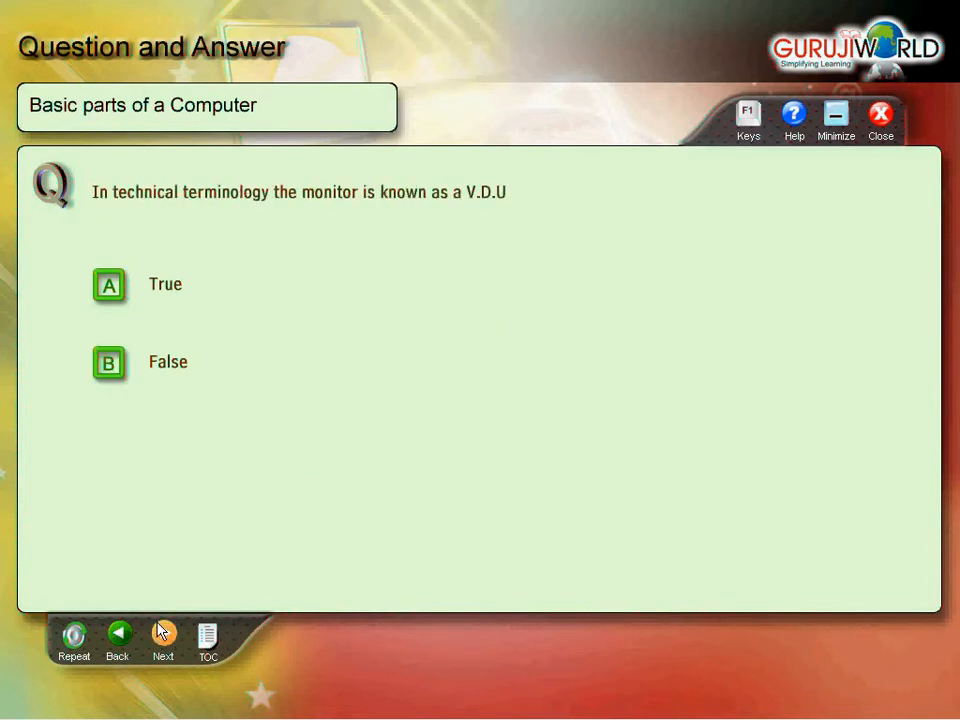
Step: Skip the remaining questions, including ROM, and view the failing 6% result
{"action": "left_click", "coordinate": [162, 634]}
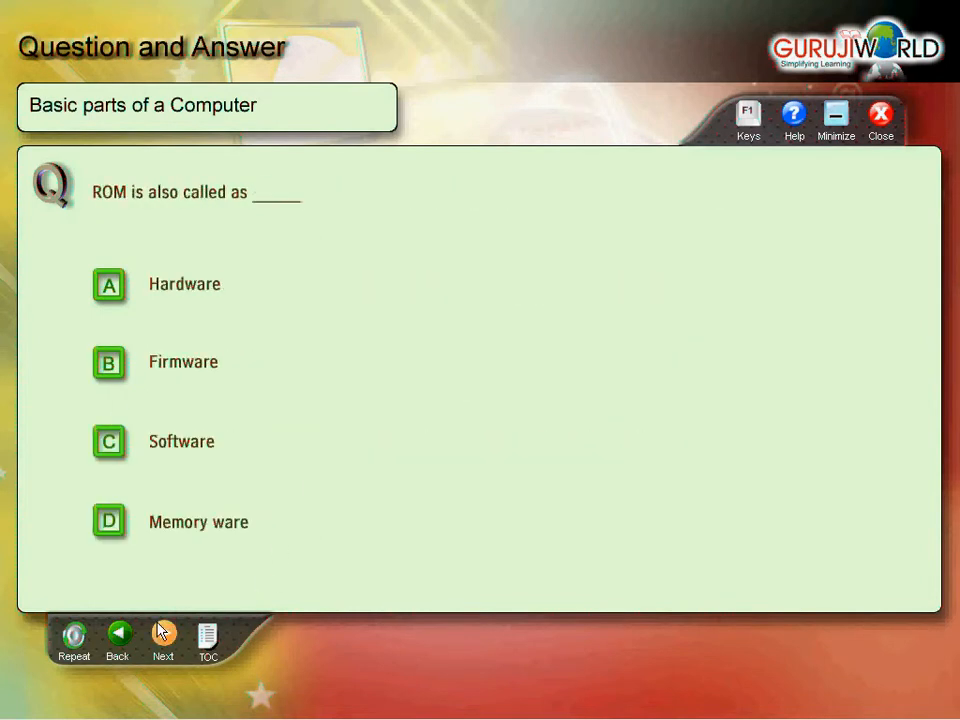
{"action": "left_click", "coordinate": [162, 635]}
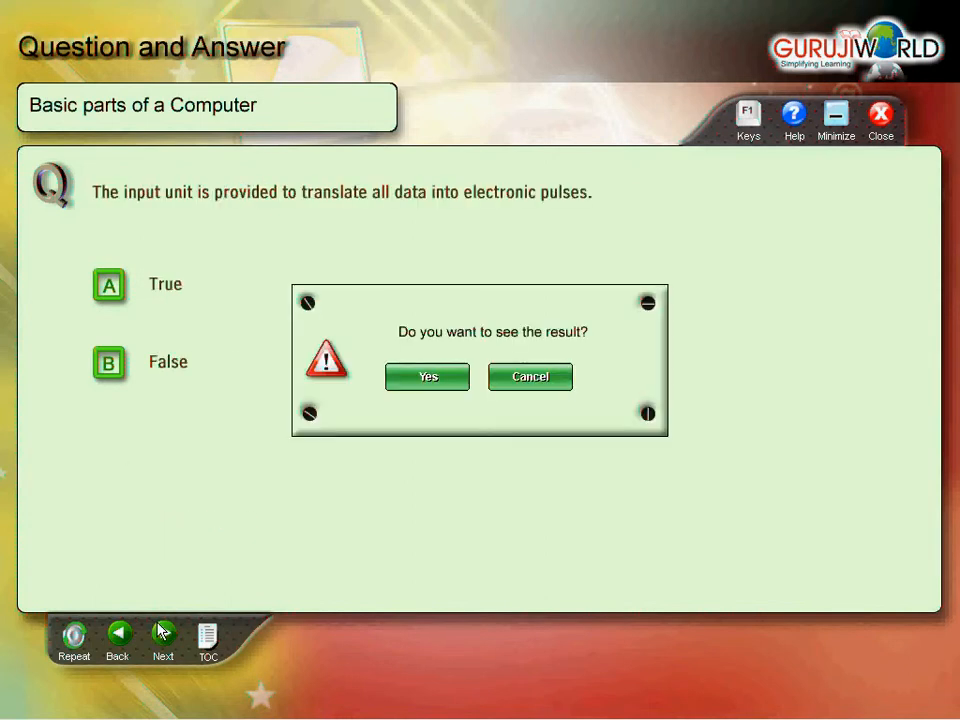
{"action": "left_click", "coordinate": [427, 377]}
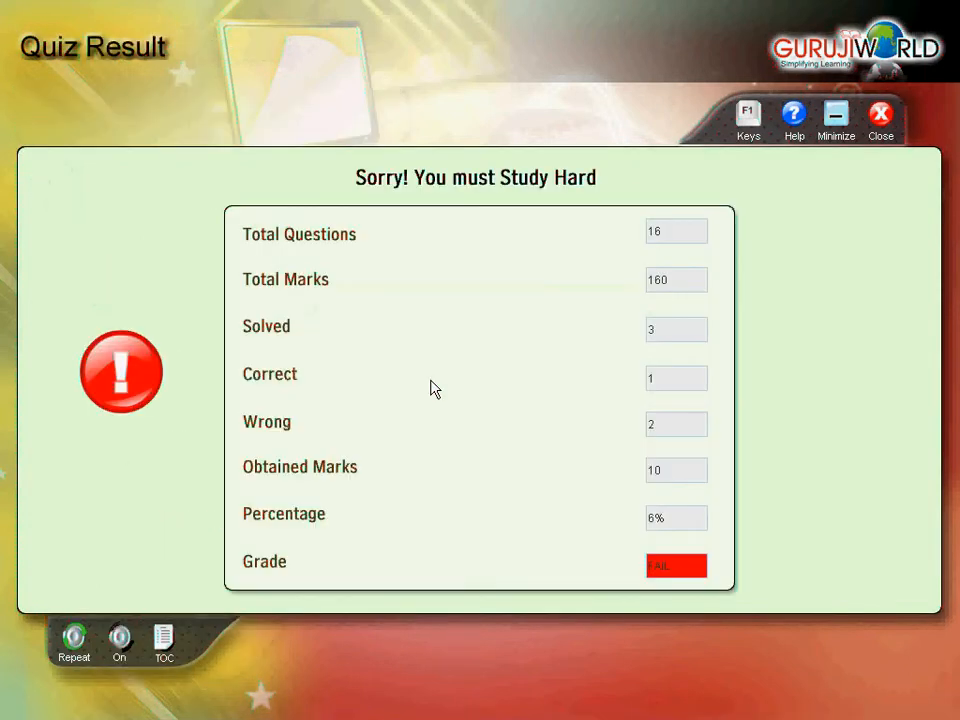
{"action": "mouse_move", "coordinate": [879, 114]}
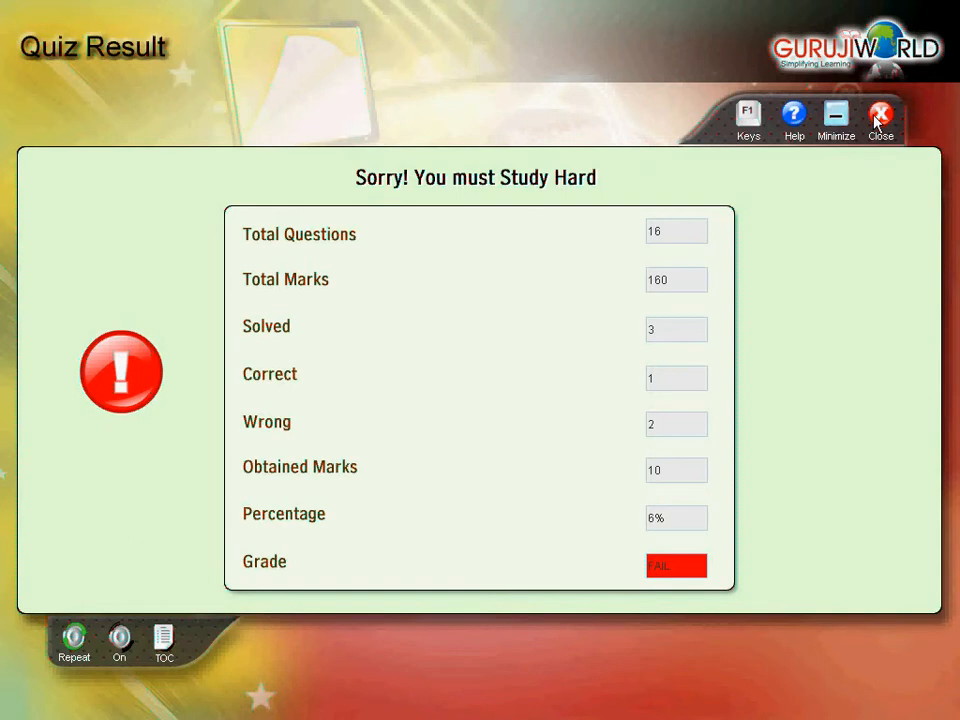
{"action": "left_click", "coordinate": [879, 113]}
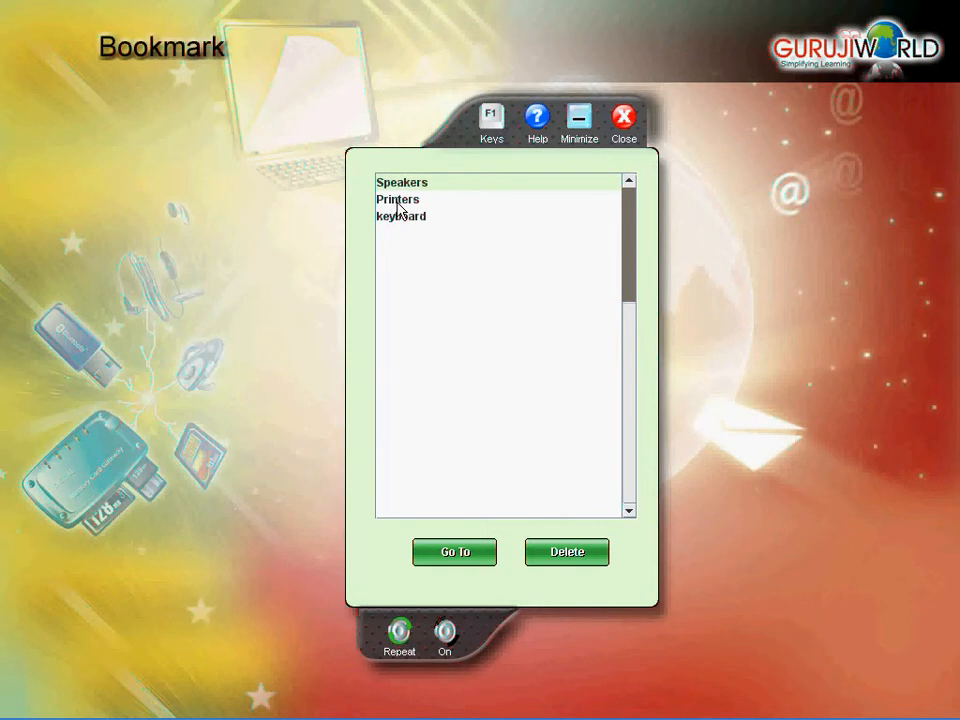
Step: Go to the Printers bookmark page, then choose Log Off to prompt logout
{"action": "left_click", "coordinate": [398, 199]}
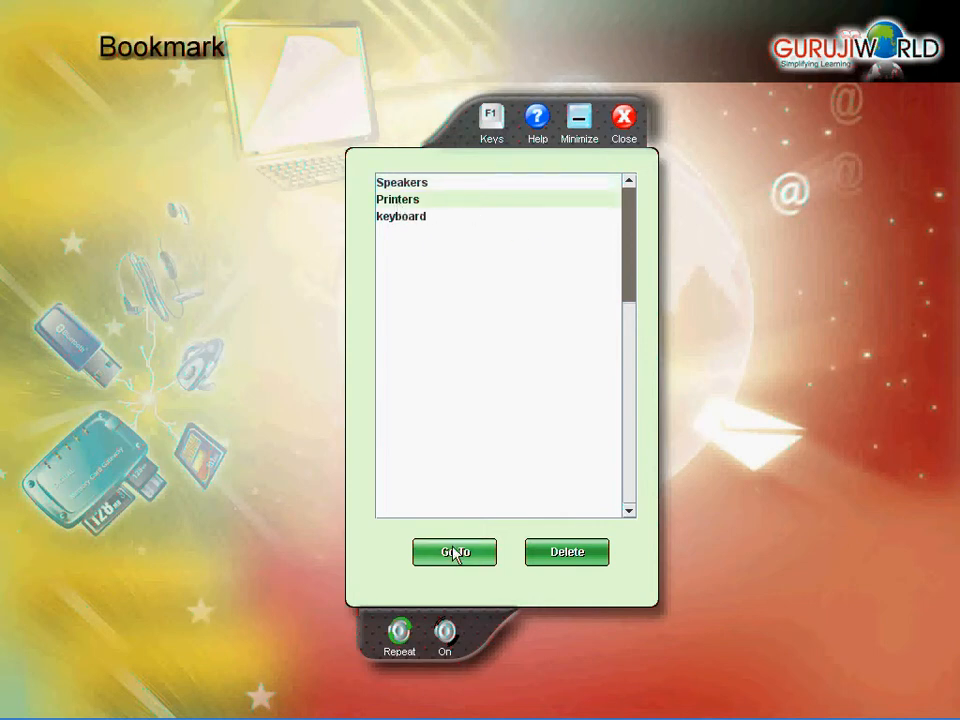
{"action": "left_click", "coordinate": [454, 552]}
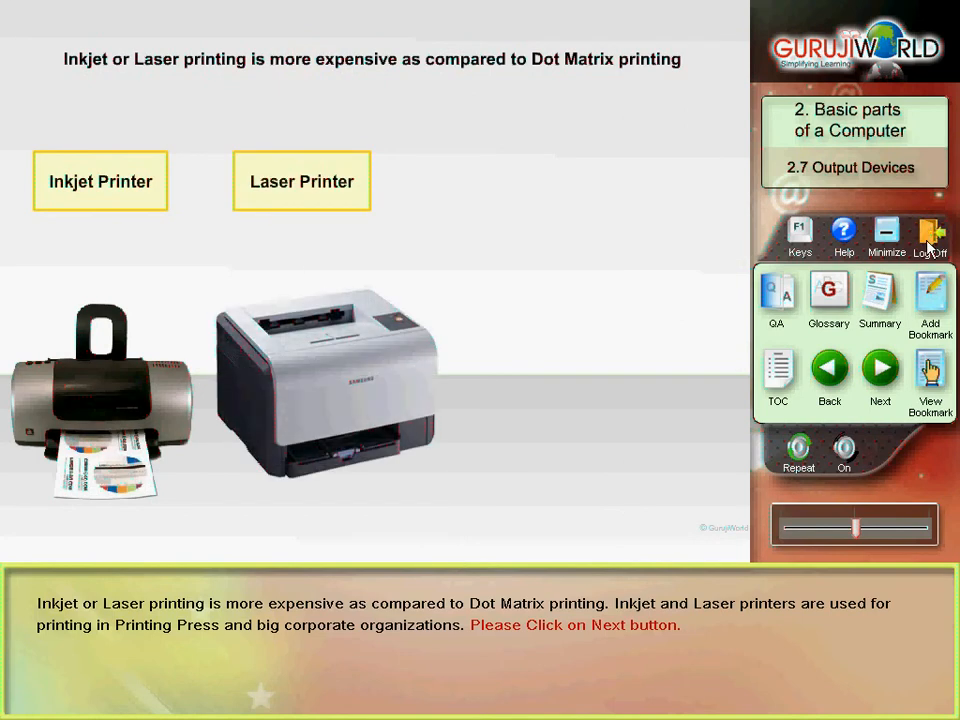
{"action": "left_click", "coordinate": [930, 235]}
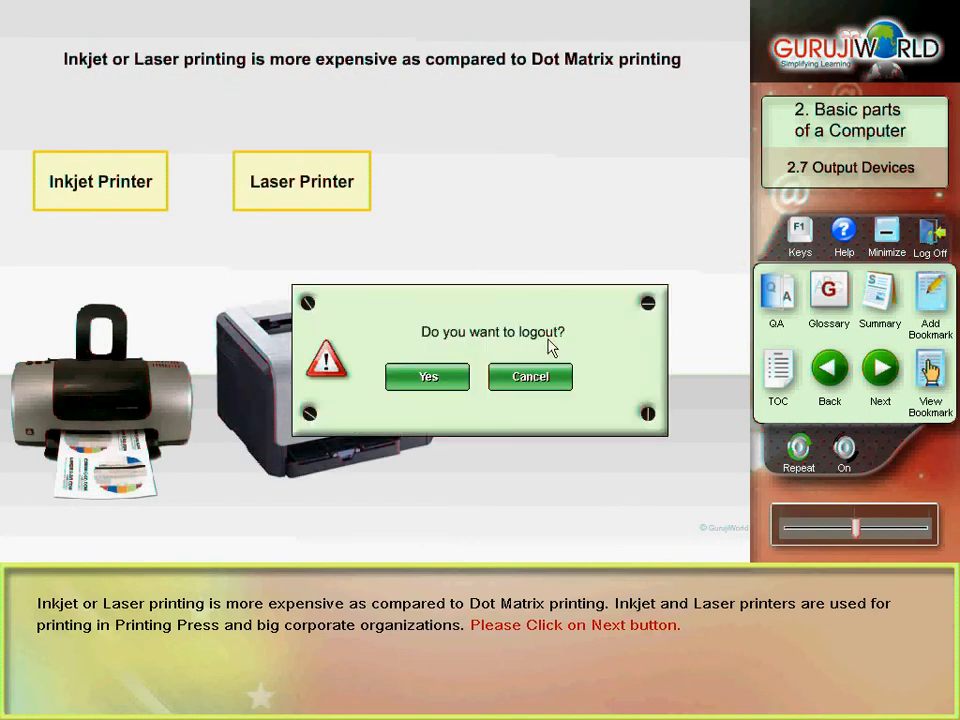